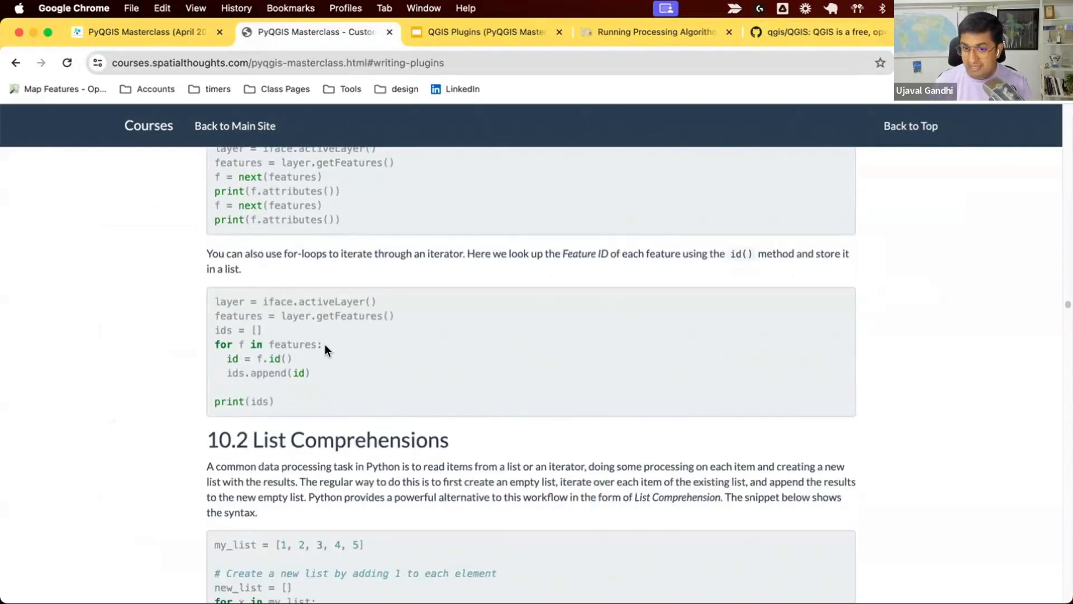
# Scroll the course page back through the feature ID loop and list comprehension examples
pyautogui.scroll(3)
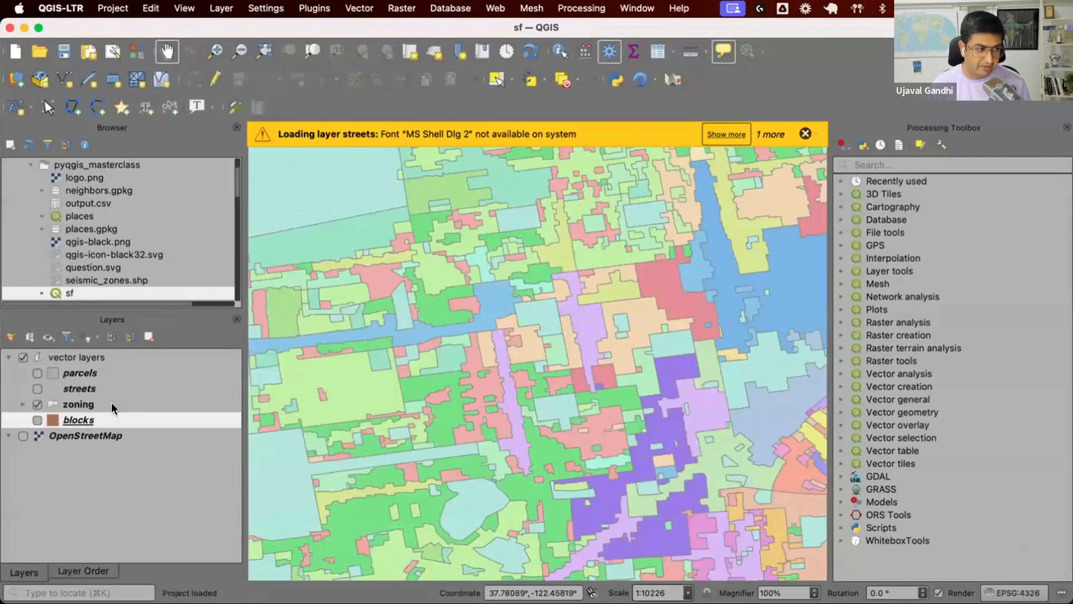
# Open the Python Console from the Plugins menu
pyautogui.click(314, 9)
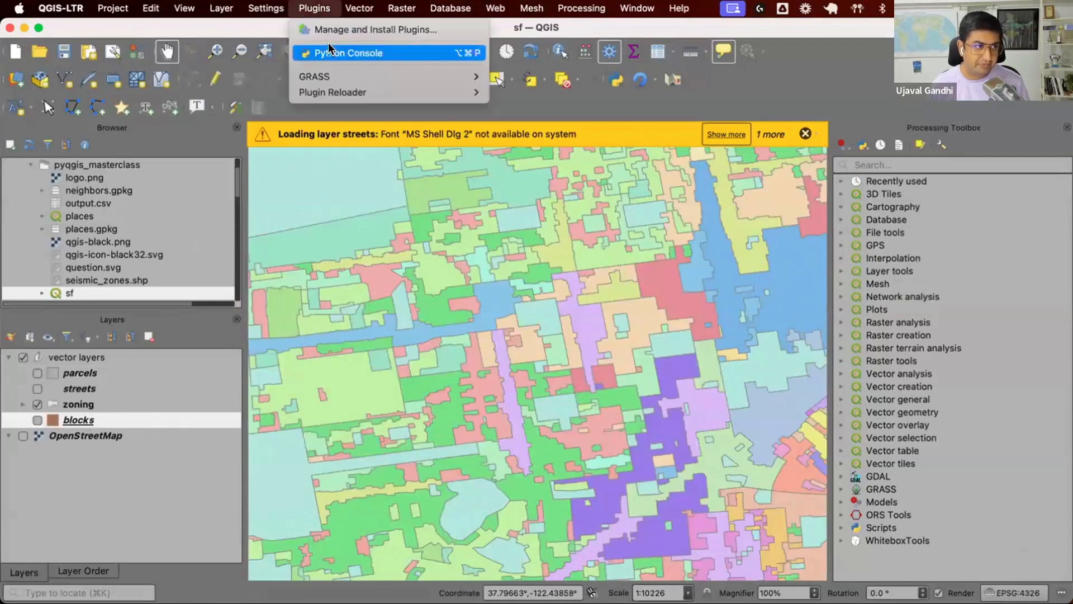
pyautogui.click(349, 52)
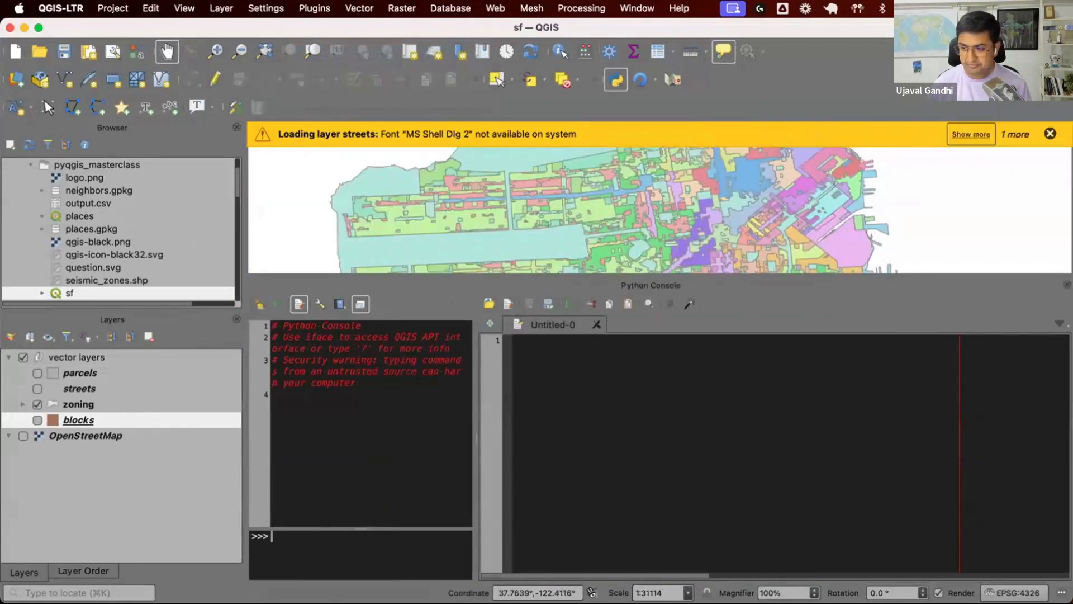
pyautogui.moveTo(809, 451)
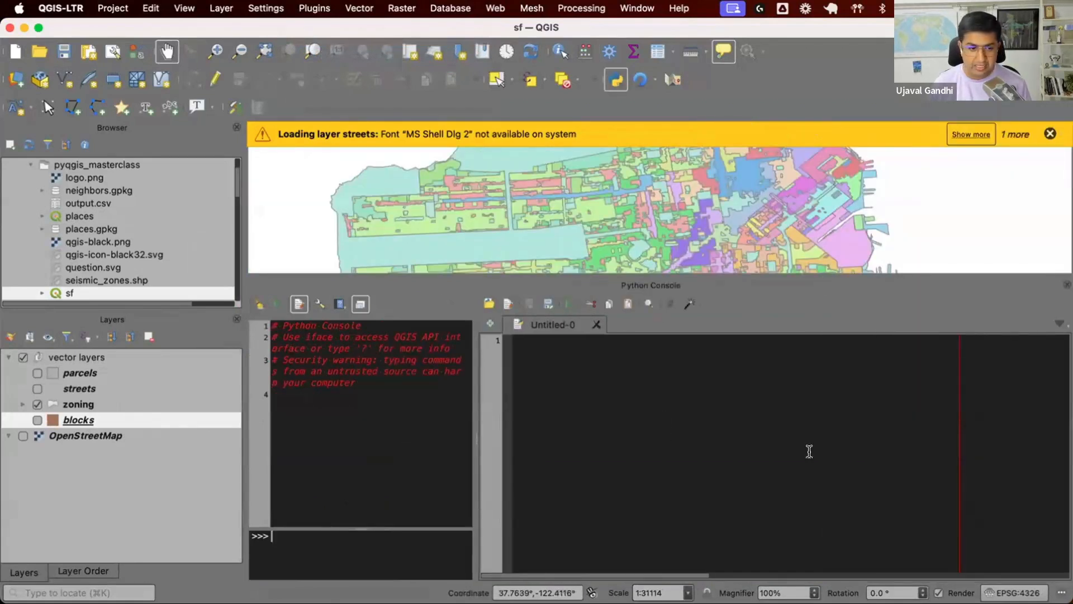
pyautogui.moveTo(1000, 446)
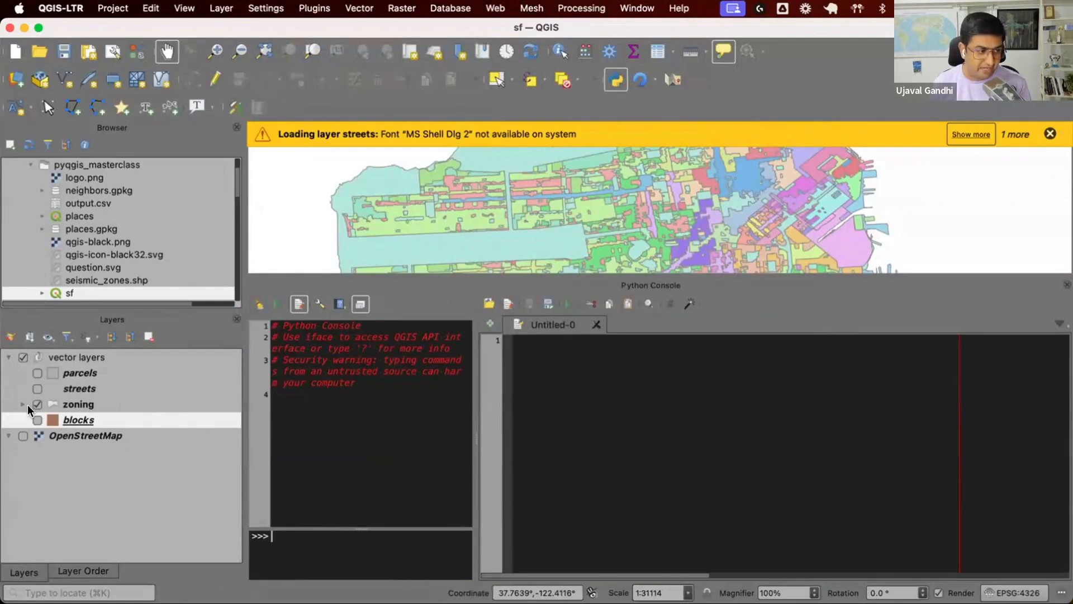
# Hide zoning, inspect the blocks layer's fid values in its attribute table, and return to the console
pyautogui.click(37, 420)
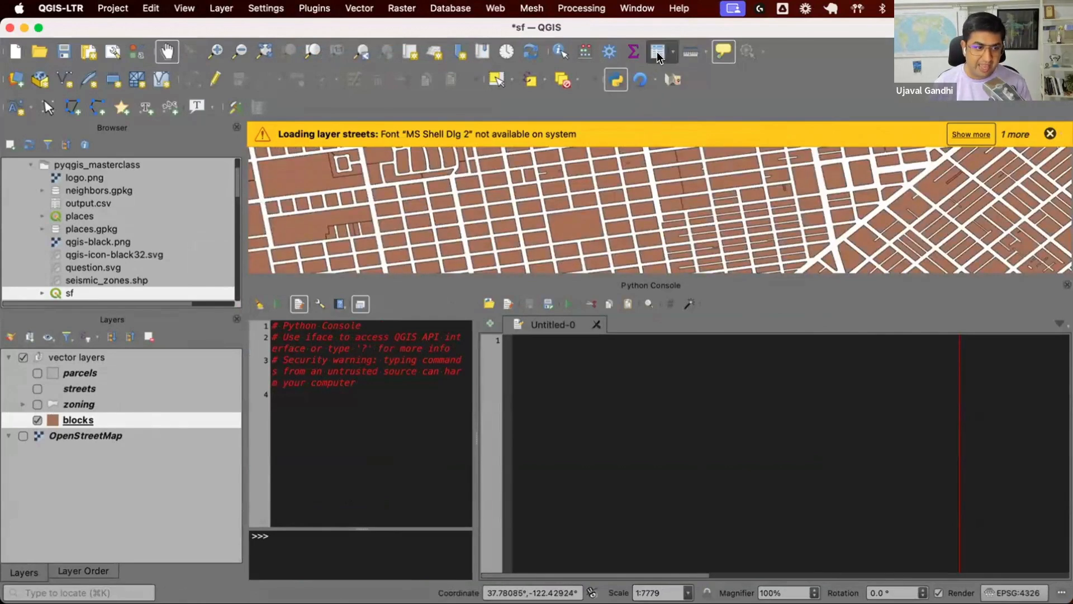
pyautogui.click(658, 51)
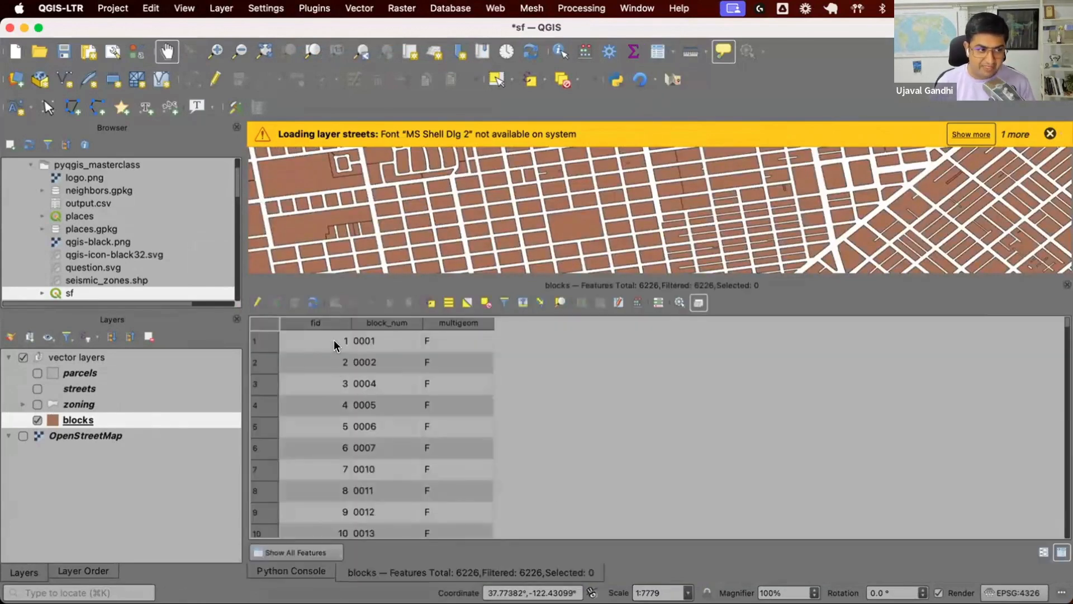
pyautogui.click(458, 341)
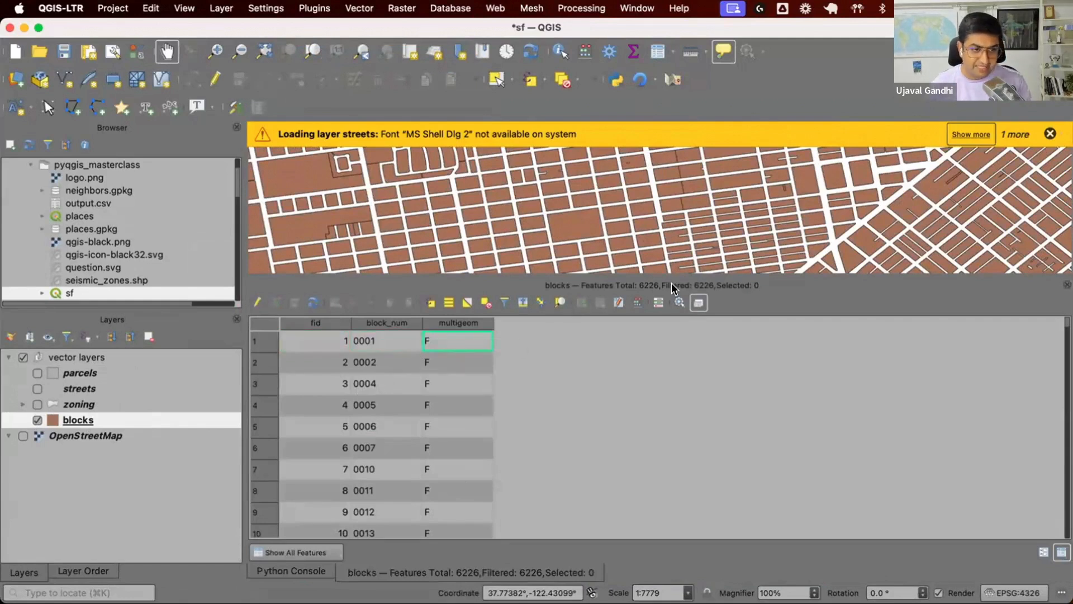
pyautogui.click(614, 79)
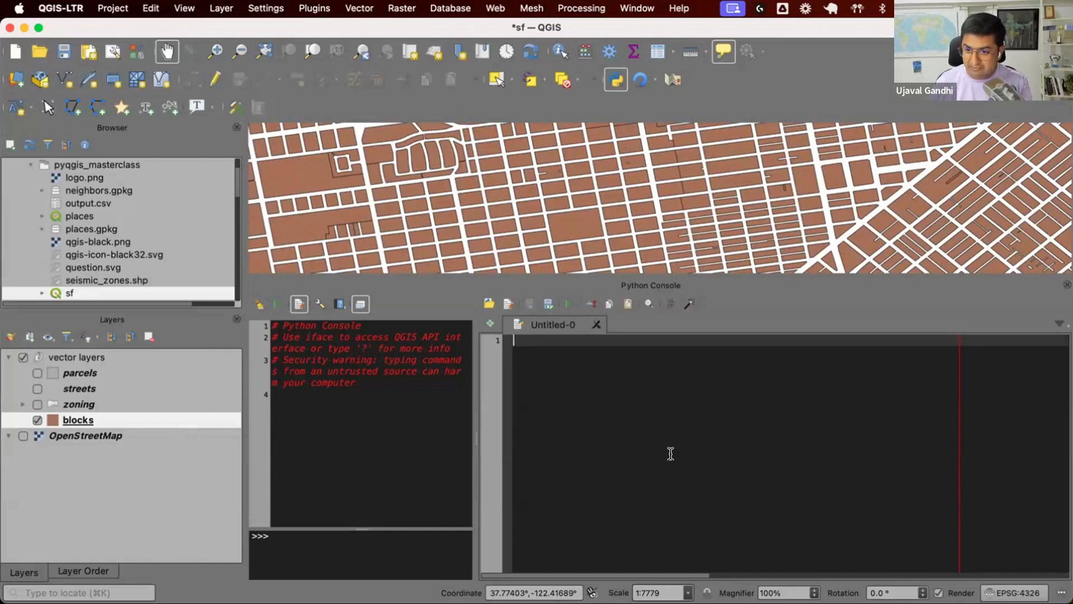
# Write layer = iface.activeLayer() and features = layer.getFeatures() in the script editor
pyautogui.write('layer -')
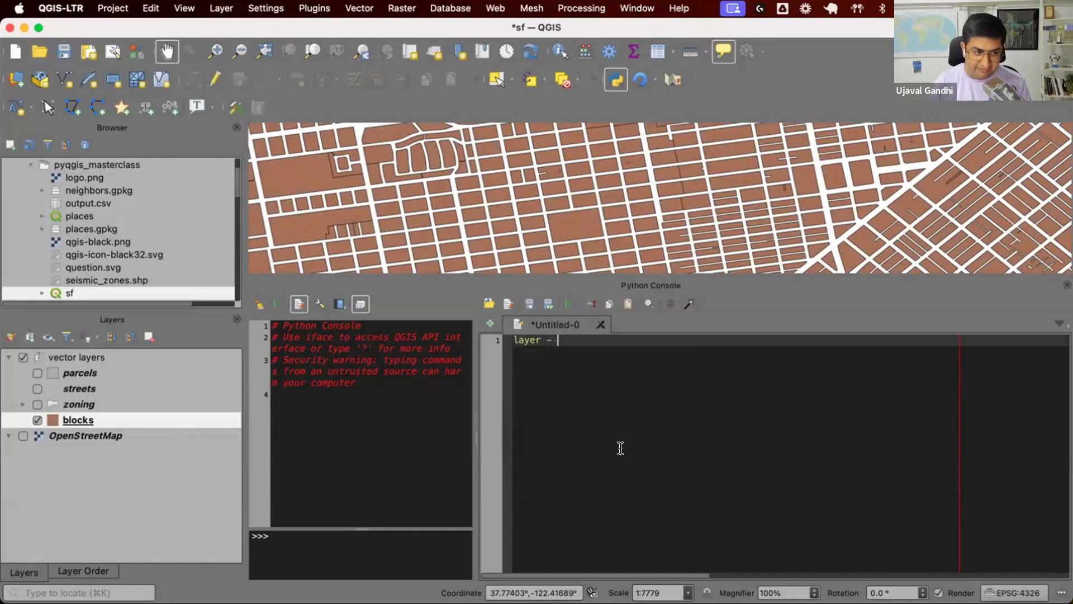
pyautogui.write('iface.activeLayer(')
pyautogui.write('print')
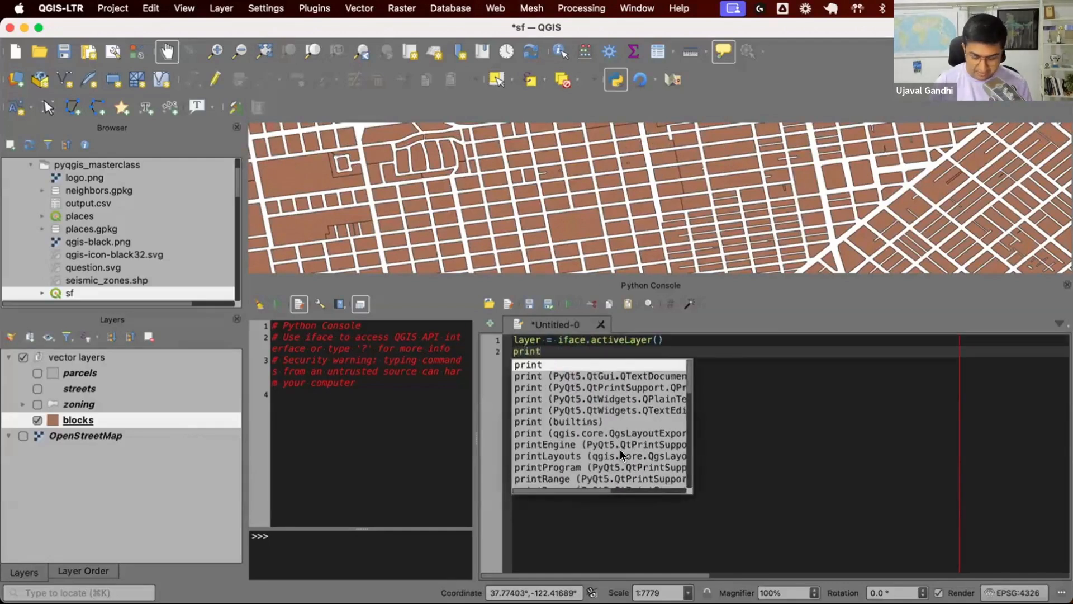
pyautogui.write('(layer)')
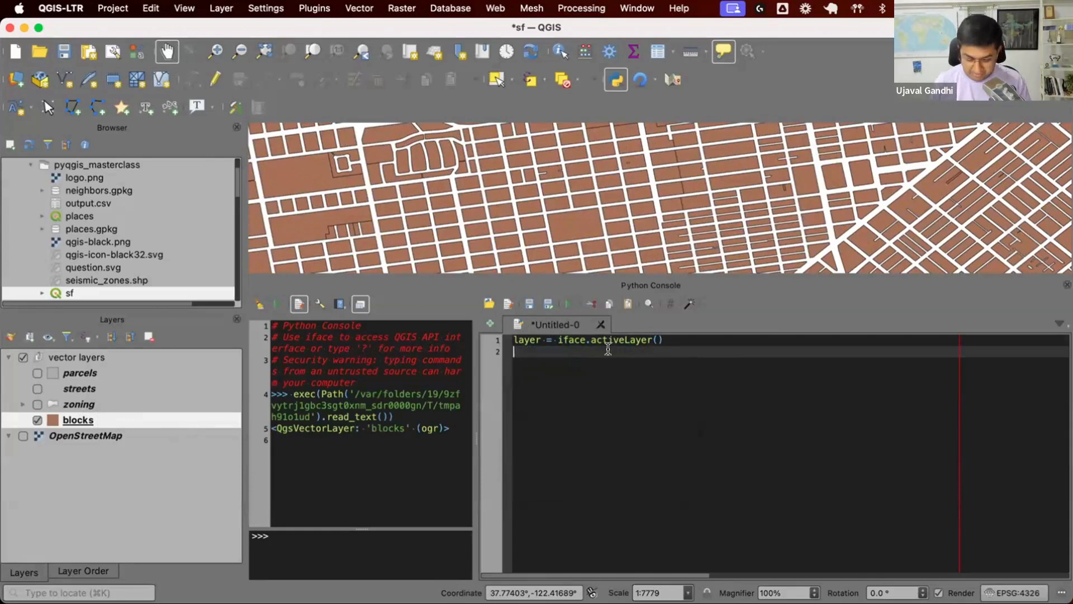
pyautogui.write('layer.ge')
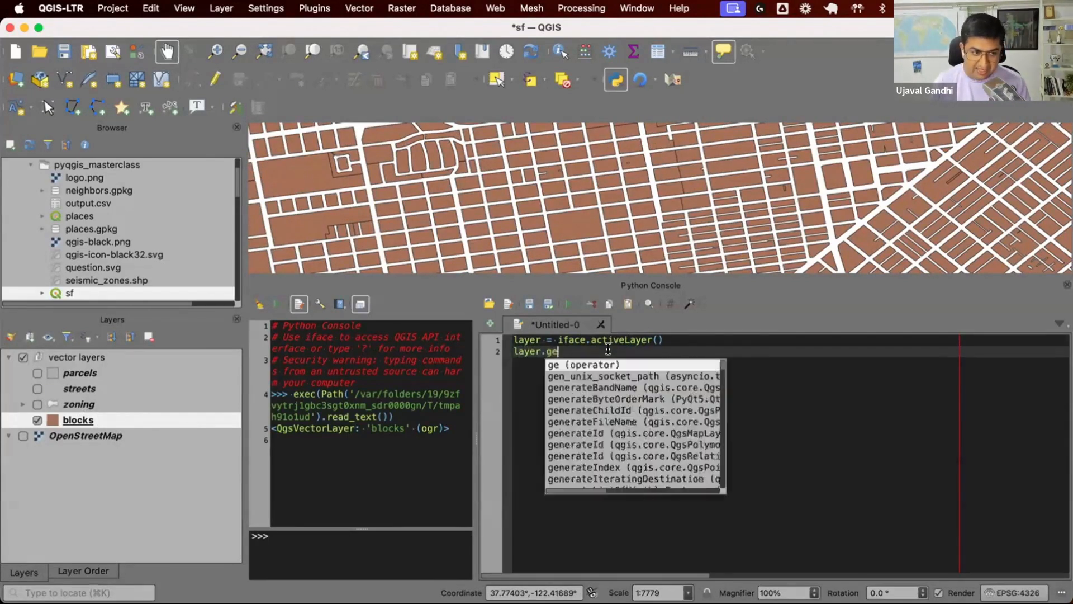
pyautogui.write('tFeatures(')
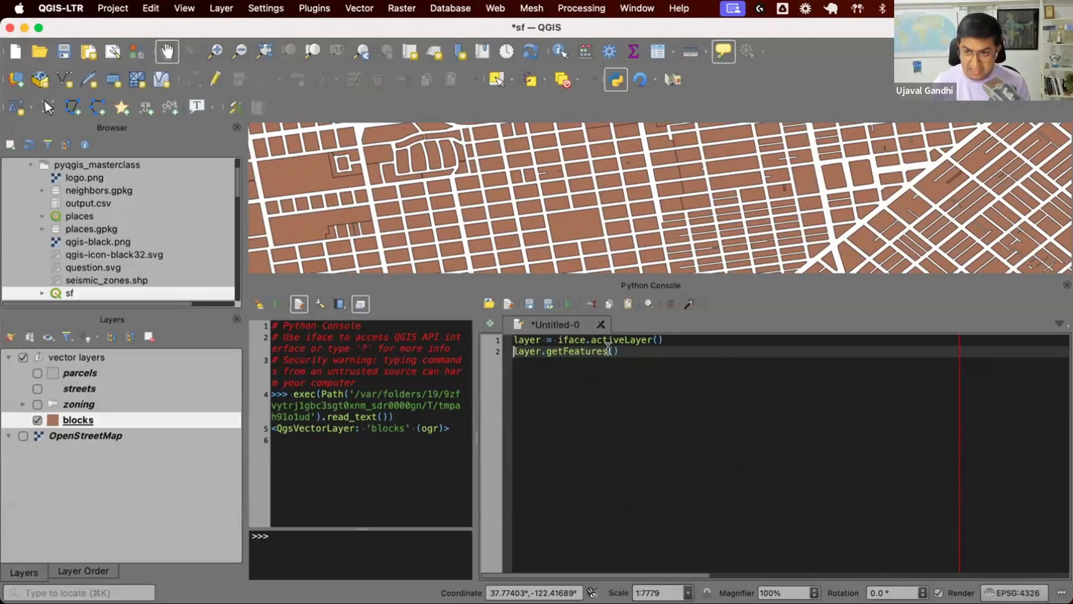
pyautogui.write('feature')
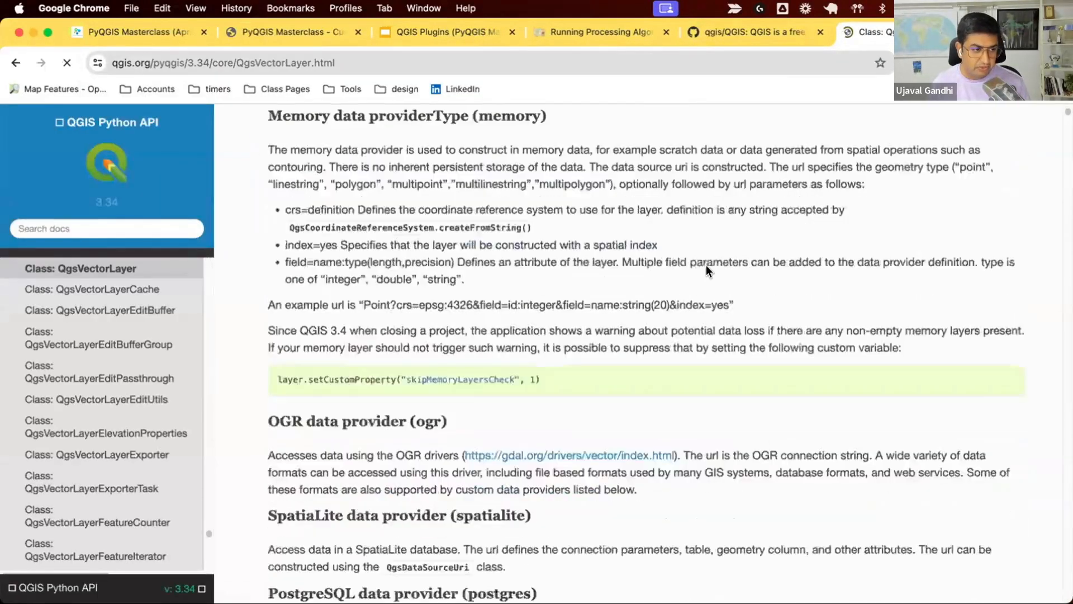
# Find getFeatures in the QgsVectorLayer docs and highlight that it returns an iterator
pyautogui.scroll(-3)
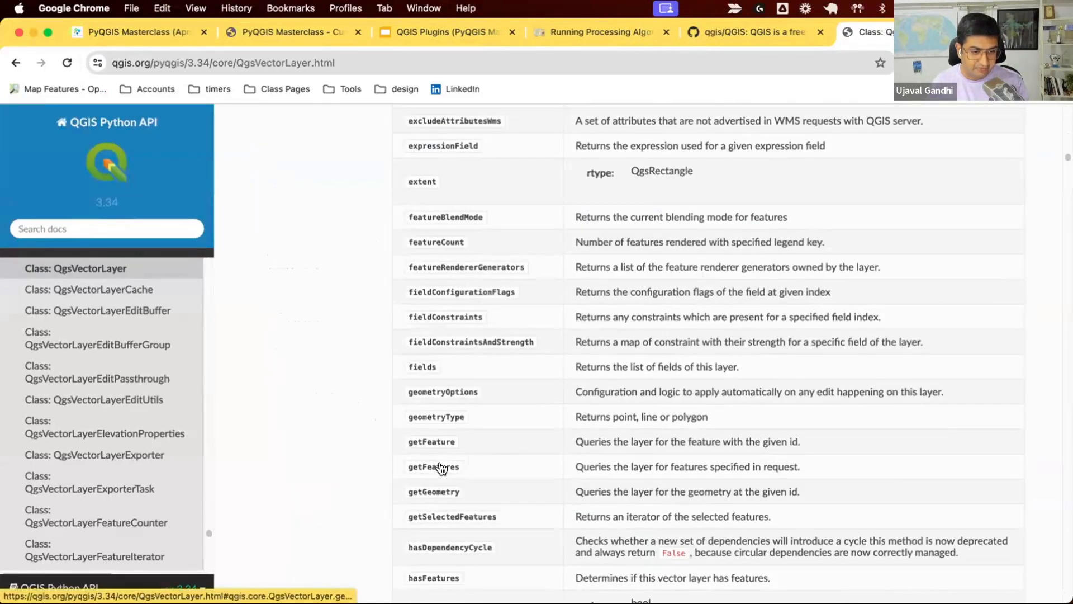
pyautogui.moveTo(546, 470)
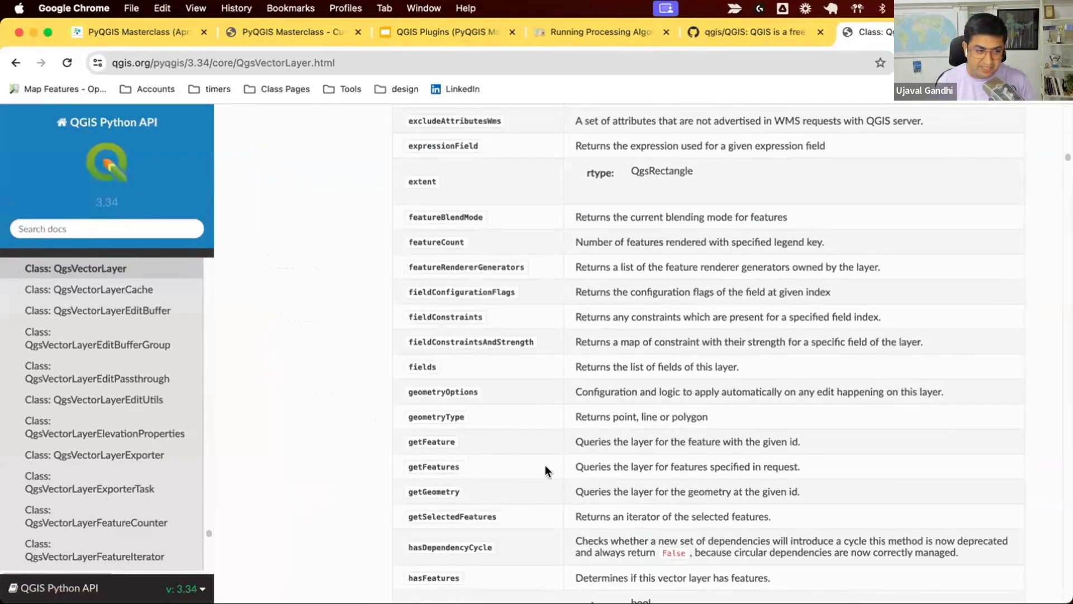
pyautogui.click(433, 466)
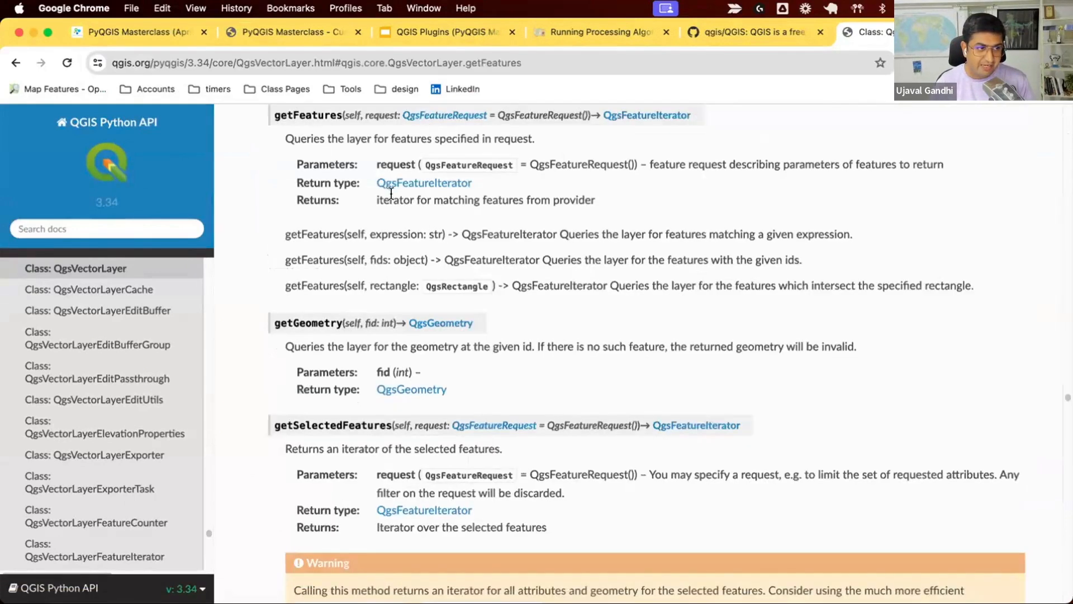
pyautogui.moveTo(377, 199); pyautogui.dragTo(483, 199)
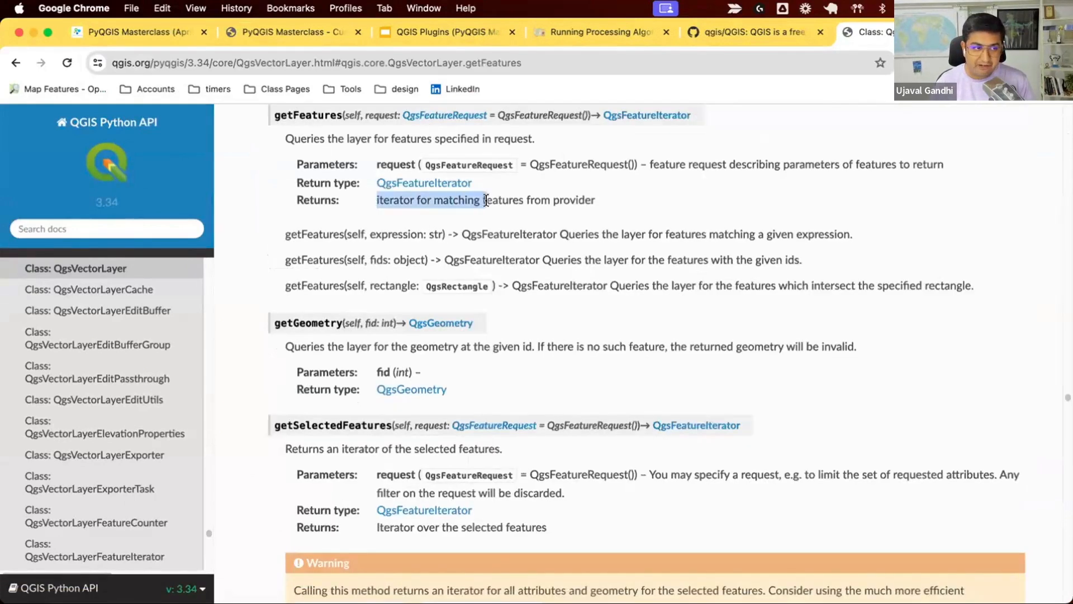
pyautogui.moveTo(485, 199); pyautogui.dragTo(595, 199)
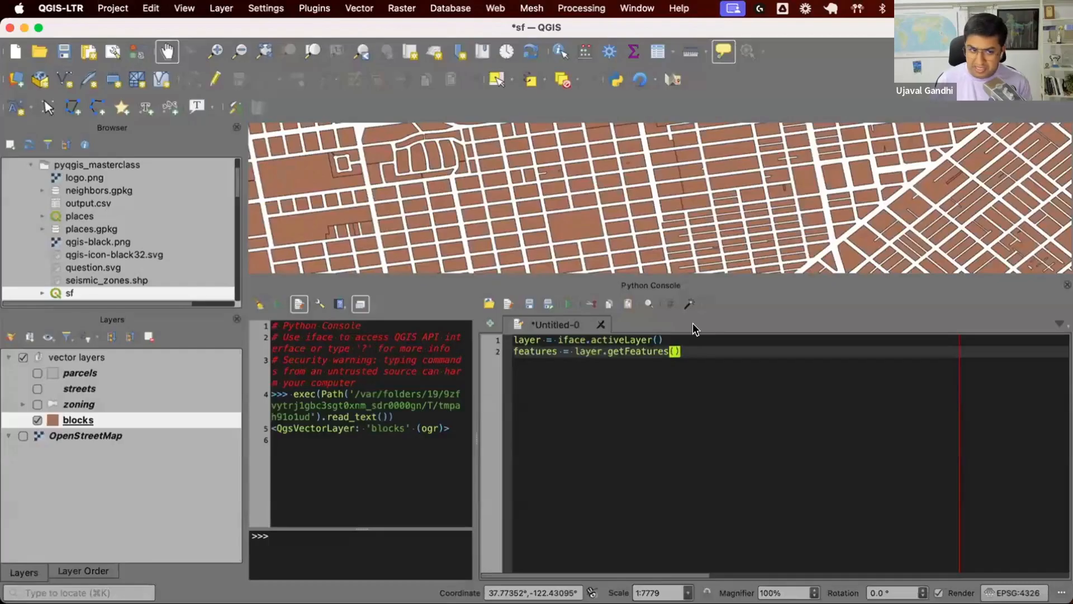
pyautogui.moveTo(622, 286)
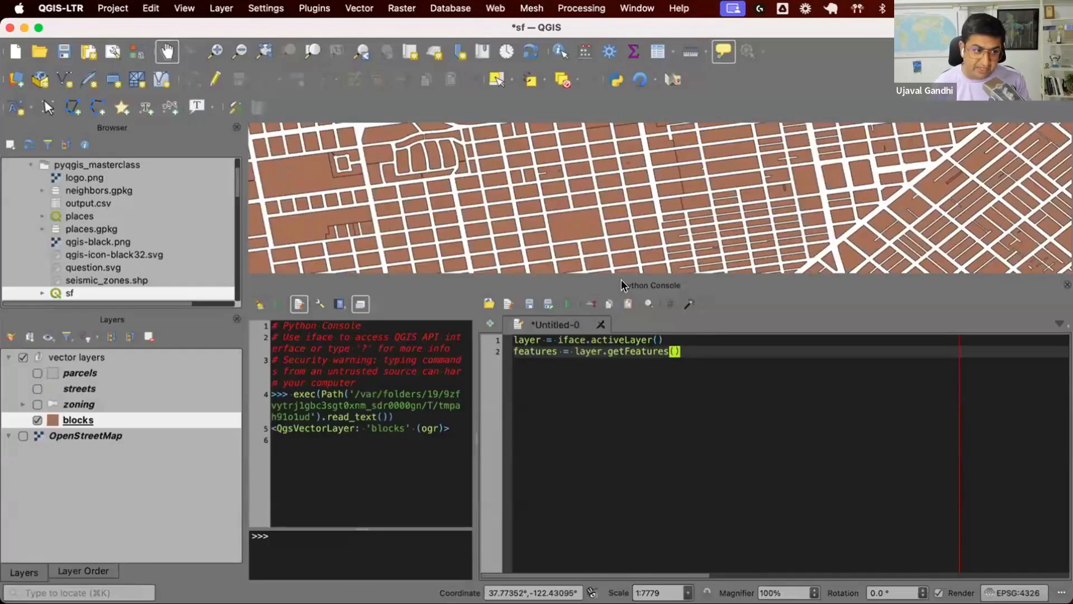
# Add print(features) and note the QgsFeatureIterator object in the output
pyautogui.doubleClick(536, 351)
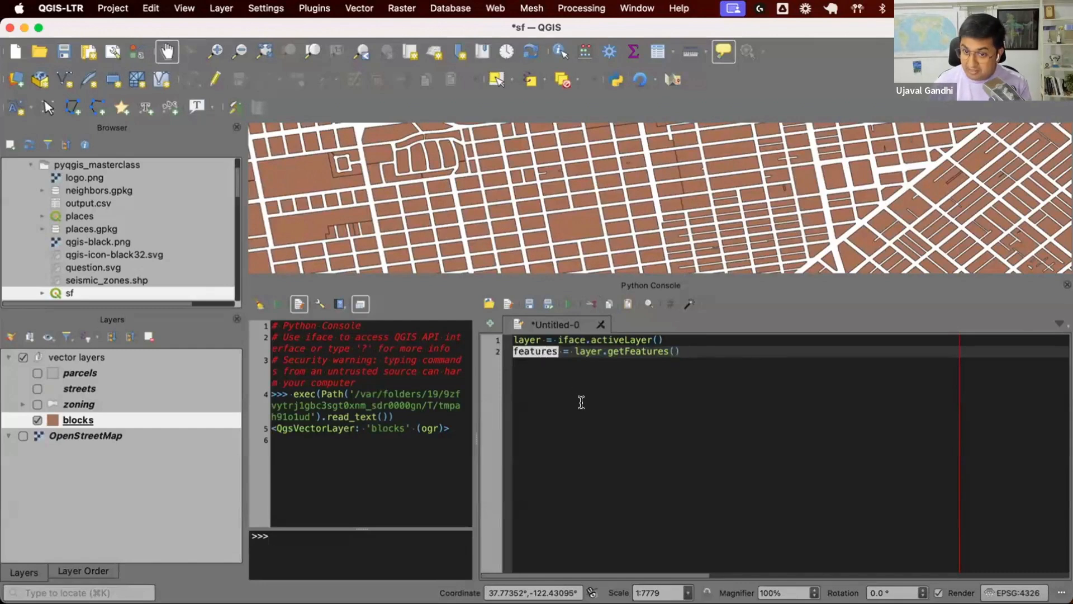
pyautogui.write('print(')
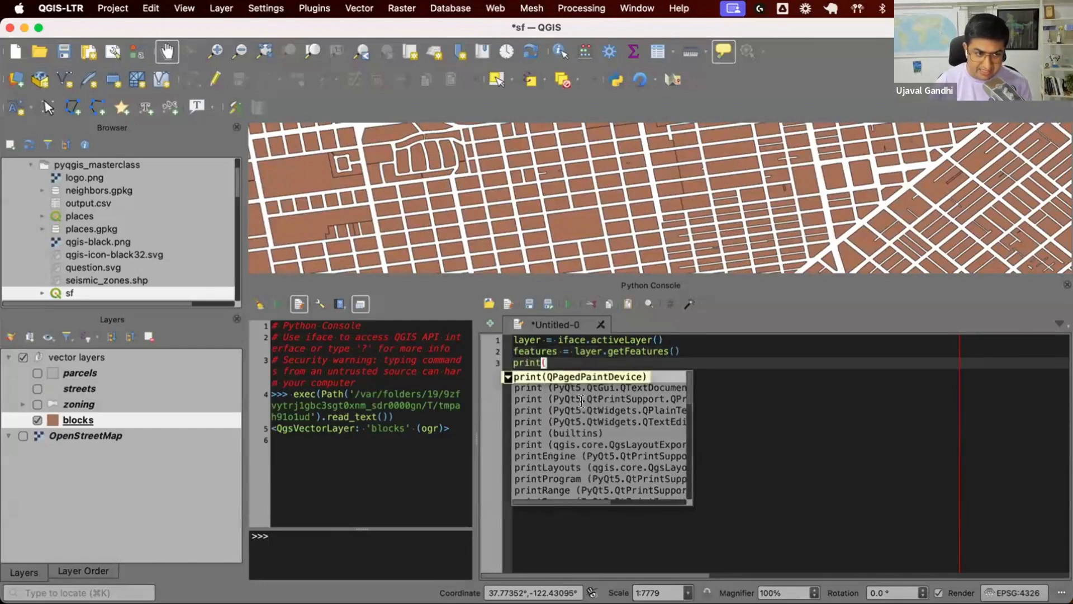
pyautogui.write('features')
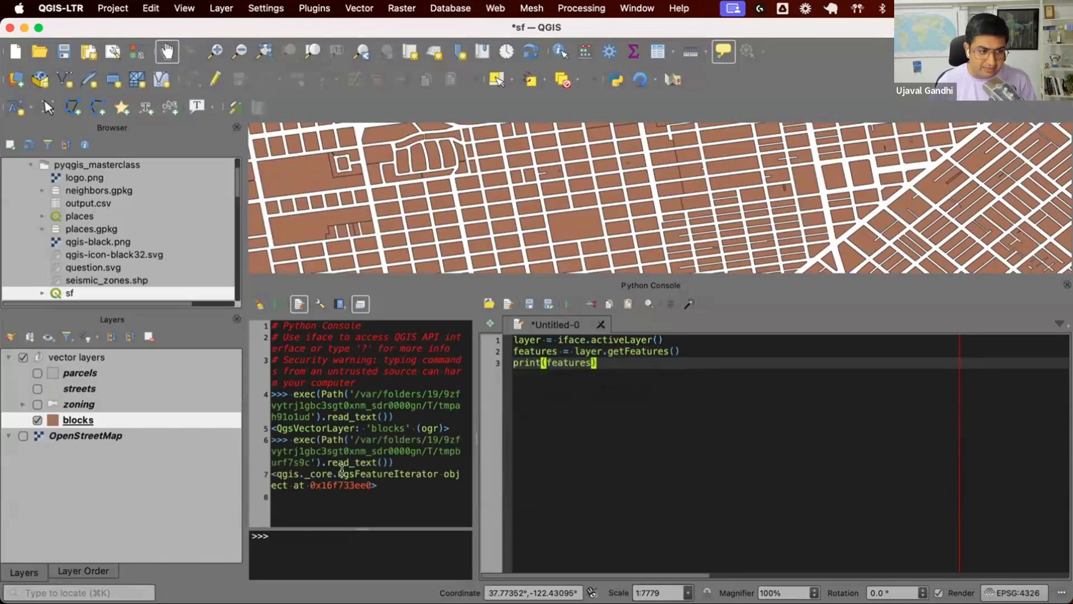
pyautogui.doubleClick(387, 473)
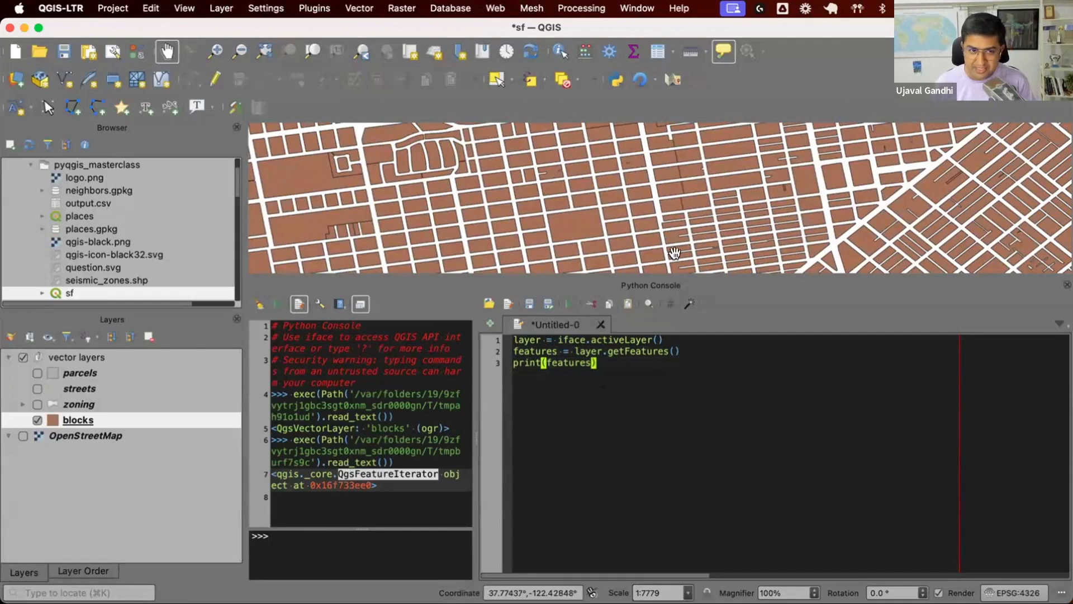
pyautogui.moveTo(699, 274)
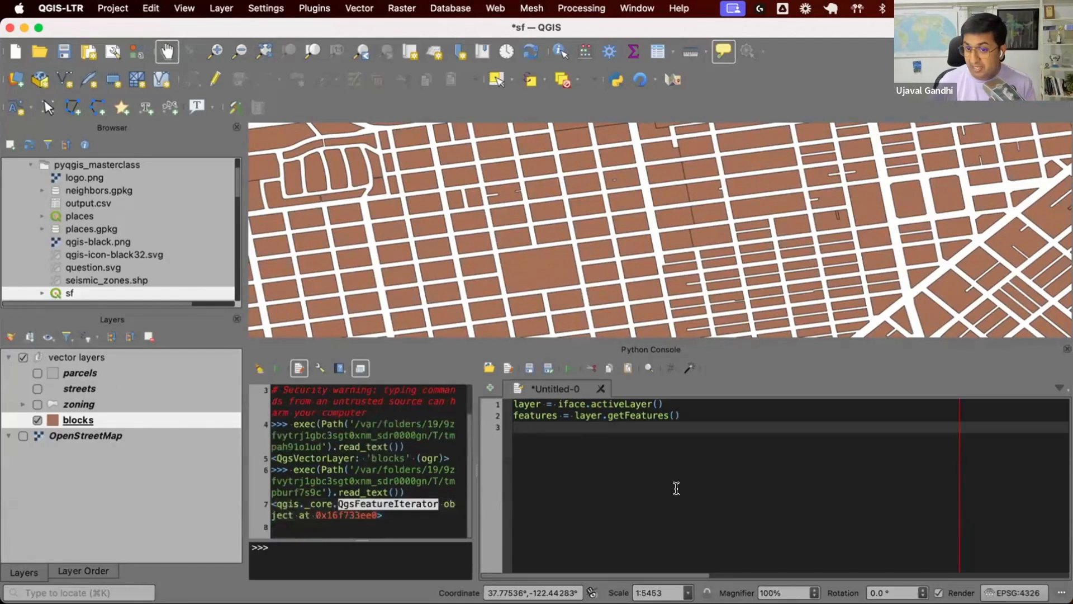
# Add f = next(features) and print(f) to print single QgsFeature objects
pyautogui.press('enter')
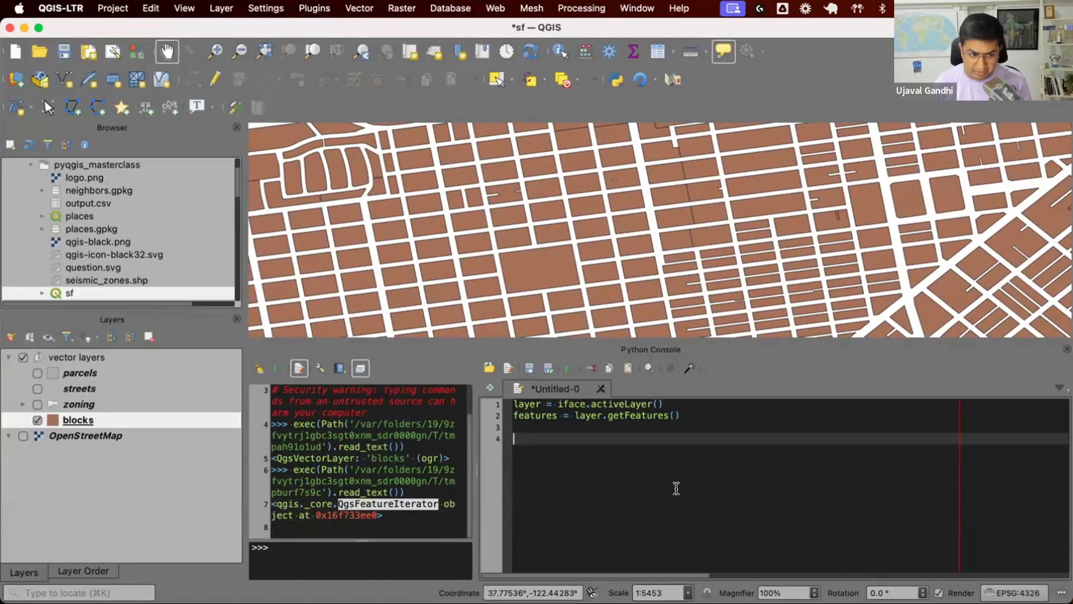
pyautogui.write('next(')
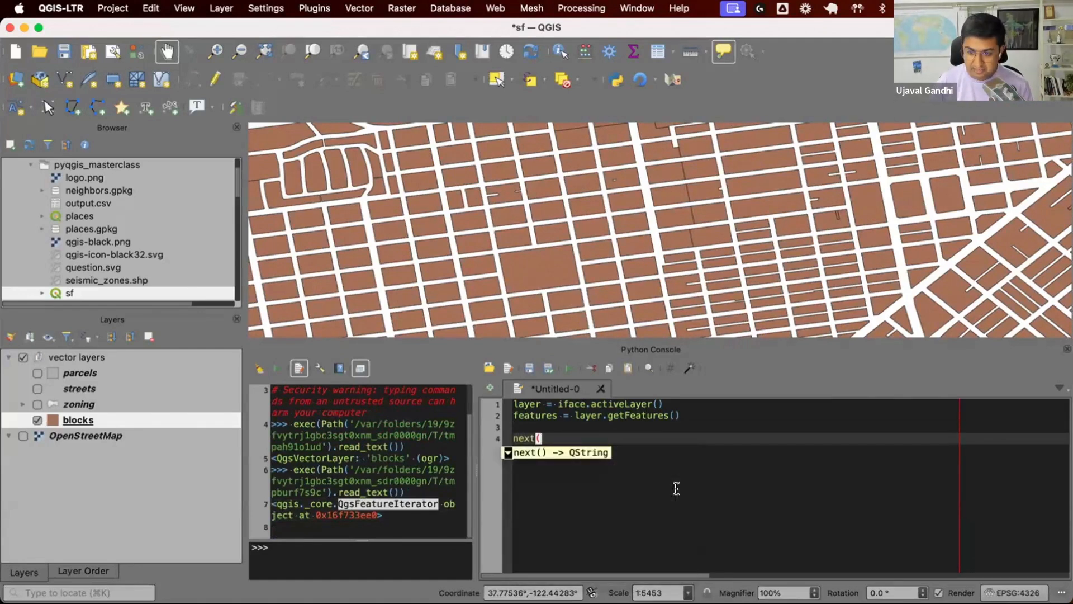
pyautogui.write('f = next(features)')
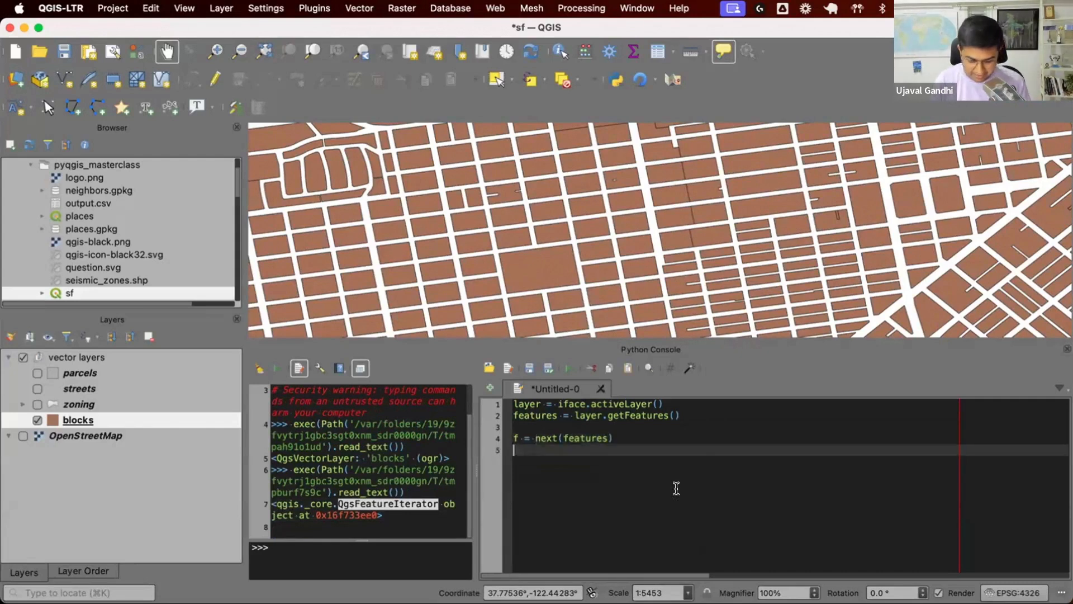
pyautogui.write('print(f)')
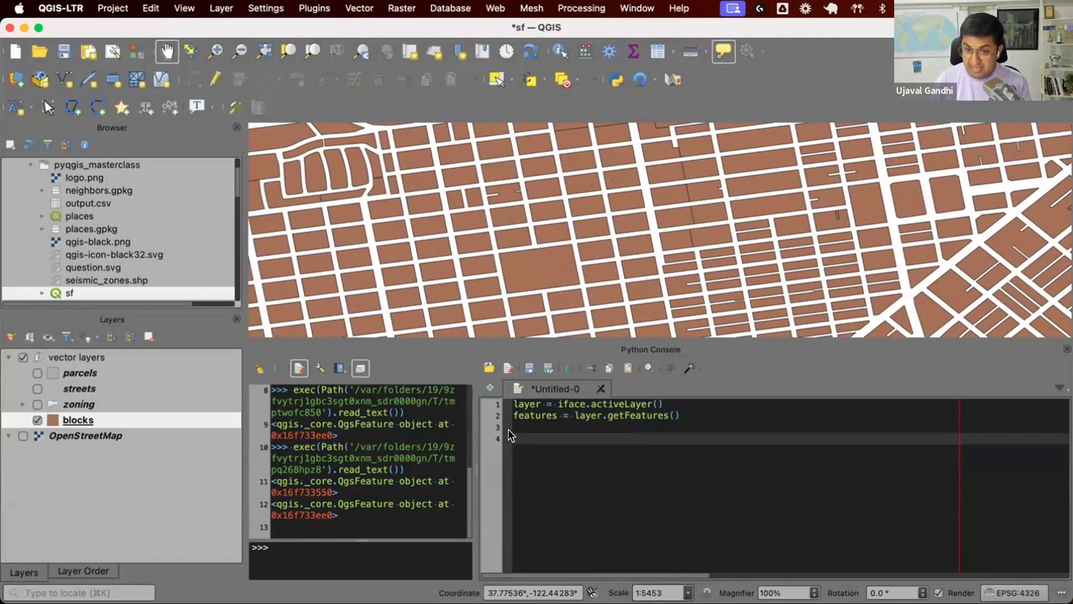
# Write a for loop over features appending f.id() to the ids list, then print the IDs
pyautogui.write('for f in features:')
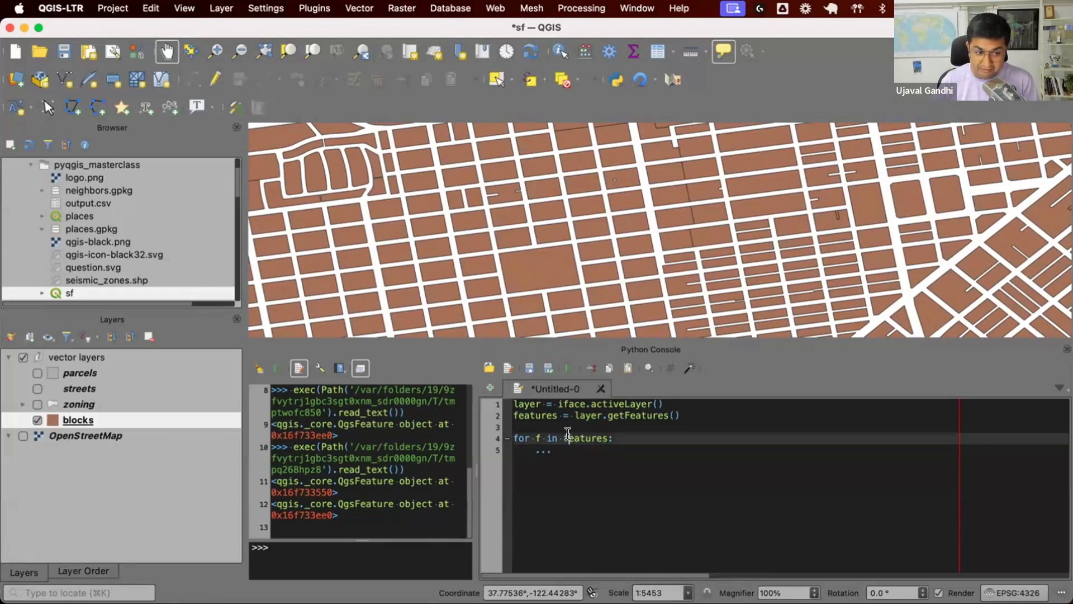
pyautogui.doubleClick(585, 438)
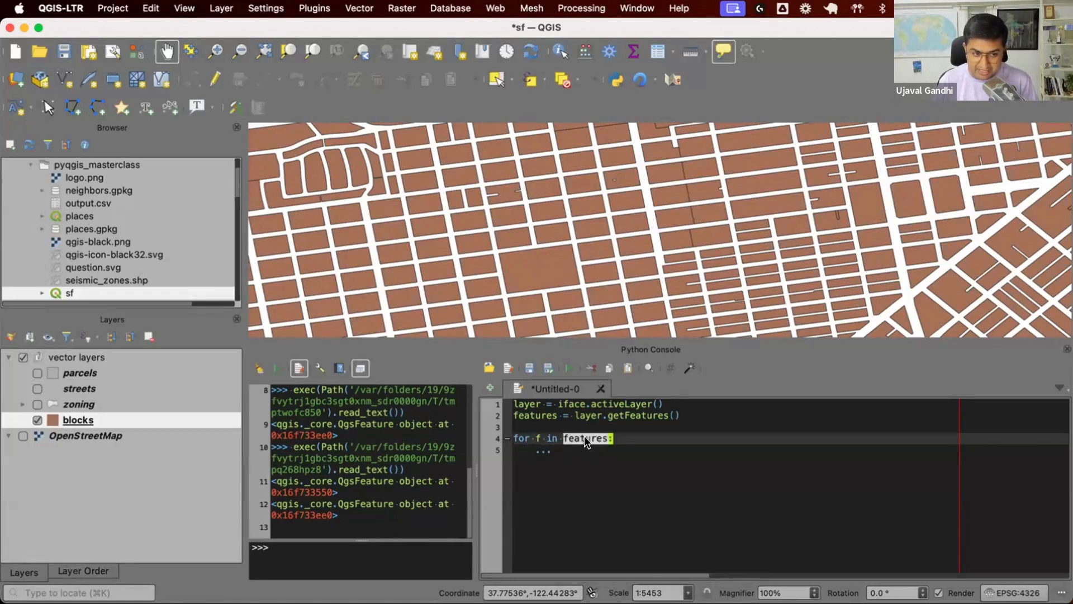
pyautogui.click(540, 438)
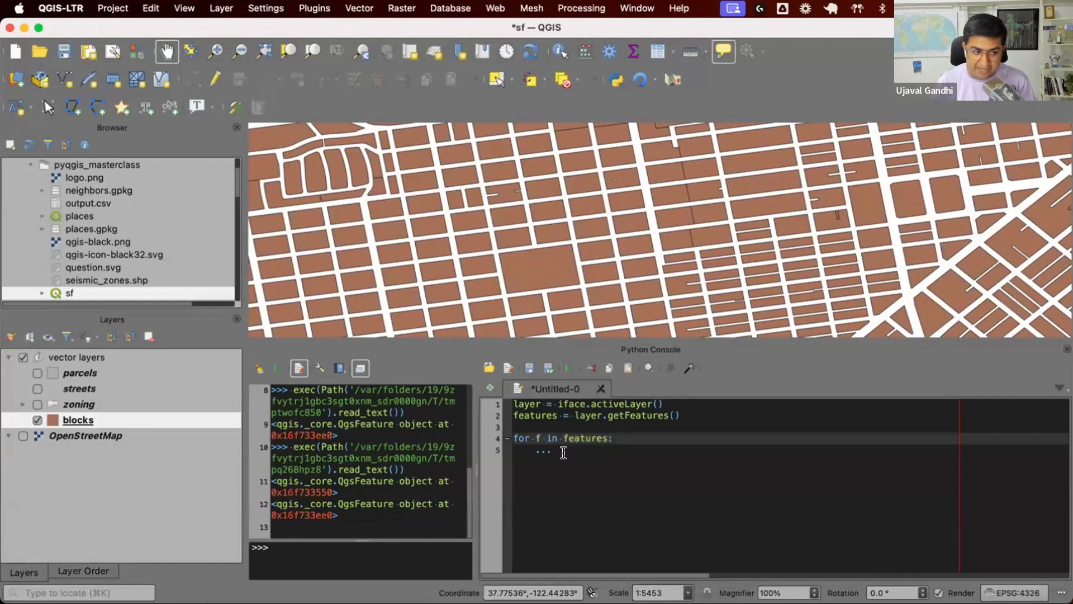
pyautogui.write('id =')
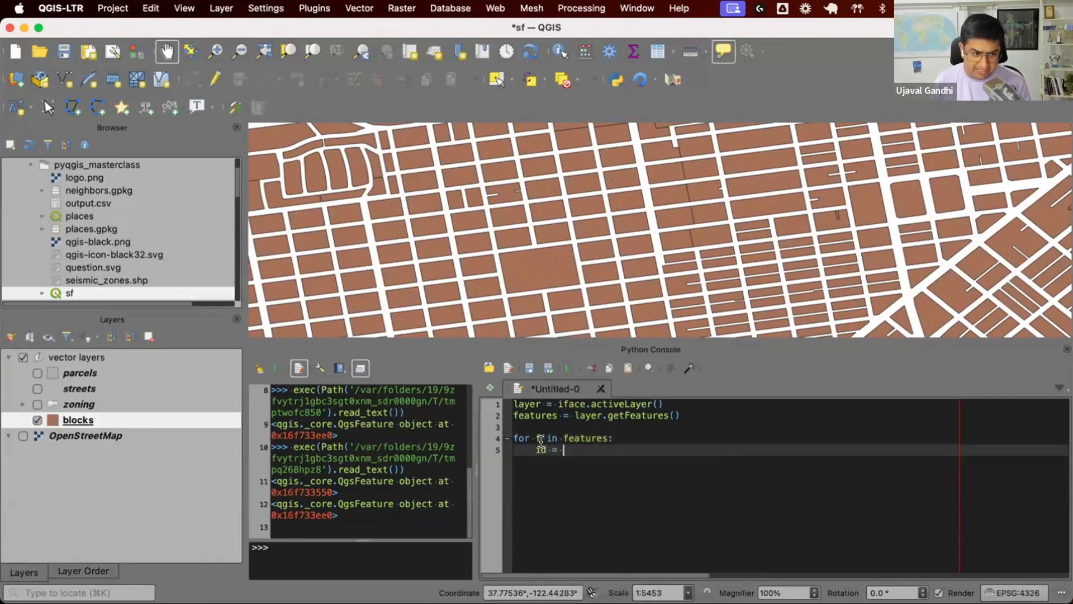
pyautogui.write('f.id(')
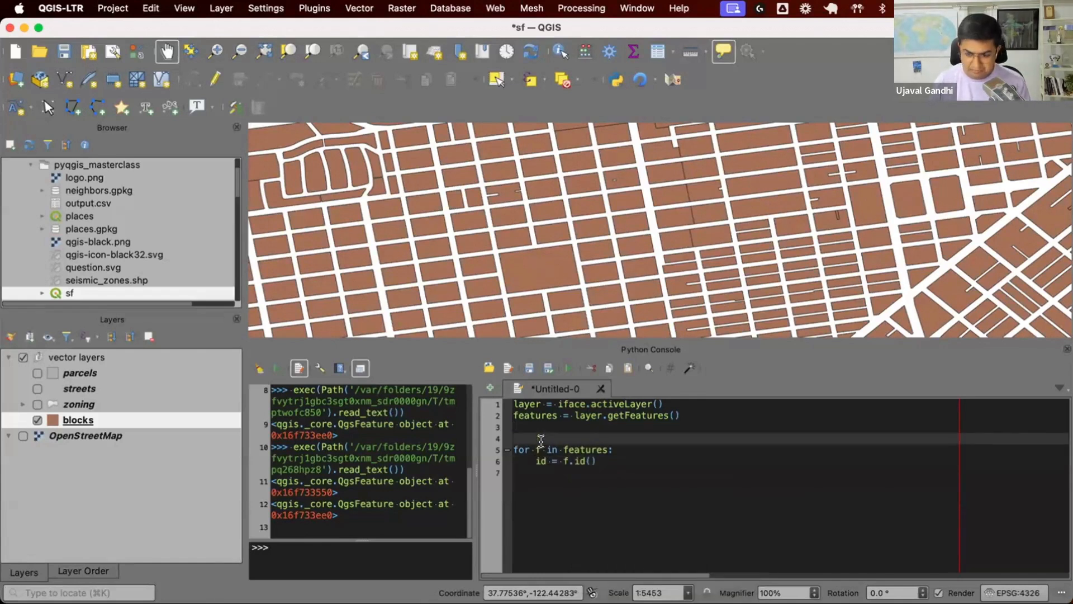
pyautogui.write('ids.append(id')
pyautogui.write('id = [')
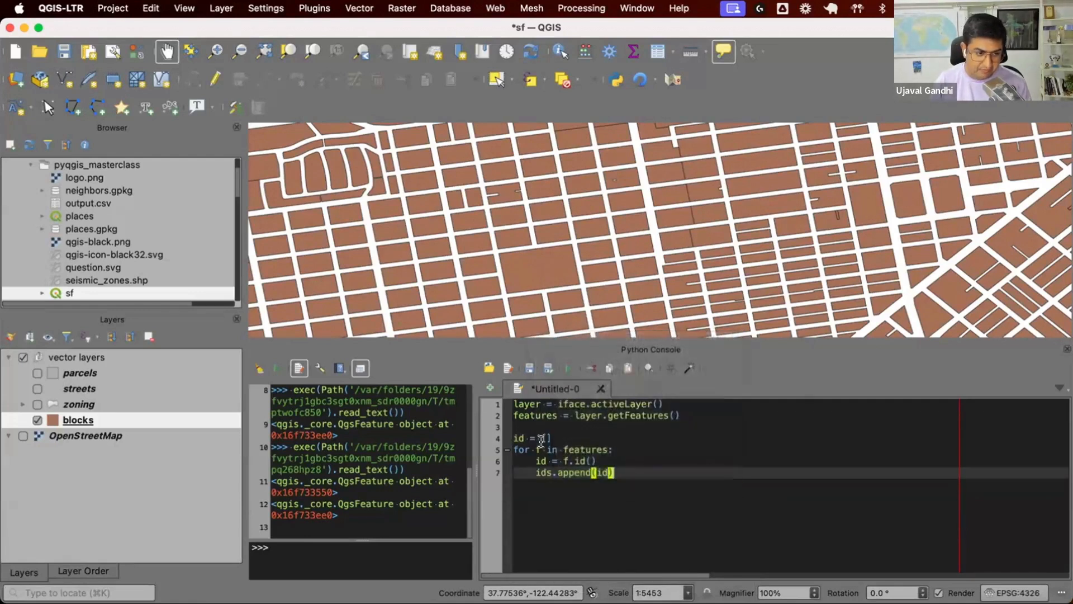
pyautogui.write('p')
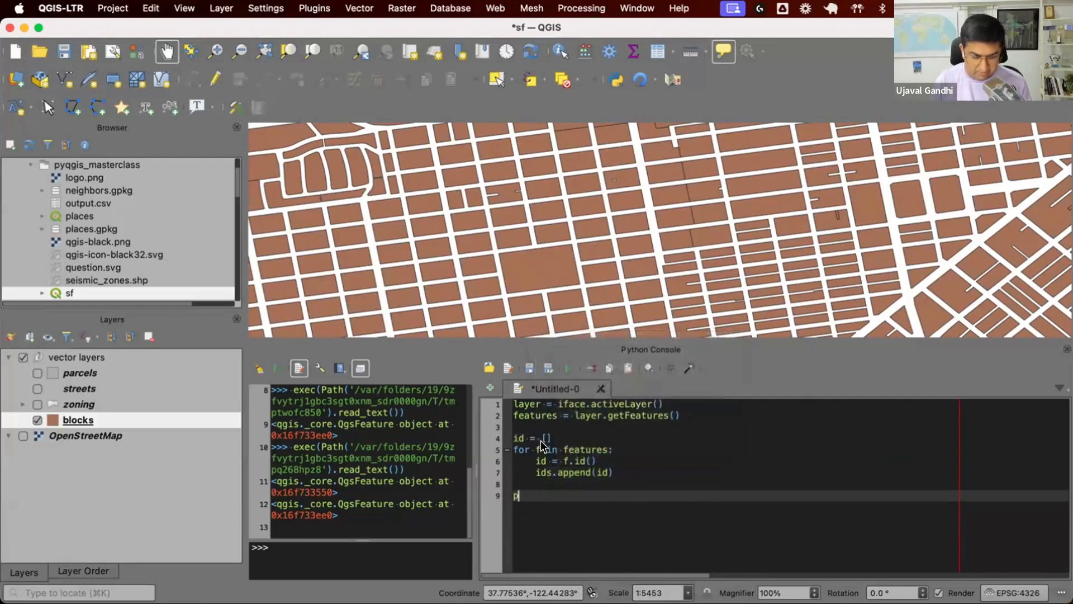
pyautogui.write('rint(ids')
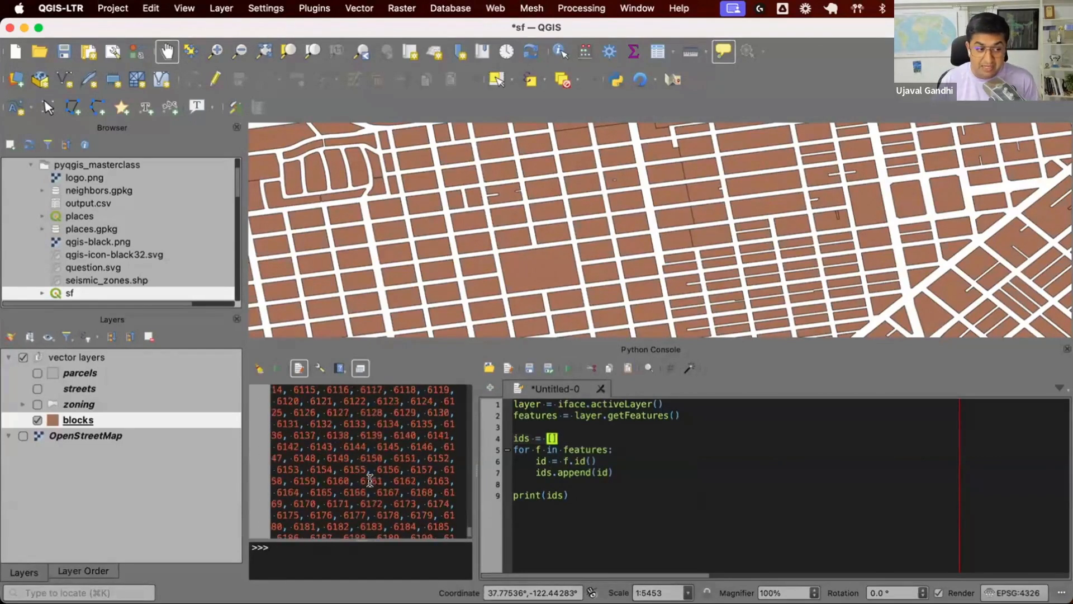
pyautogui.scroll(-3)
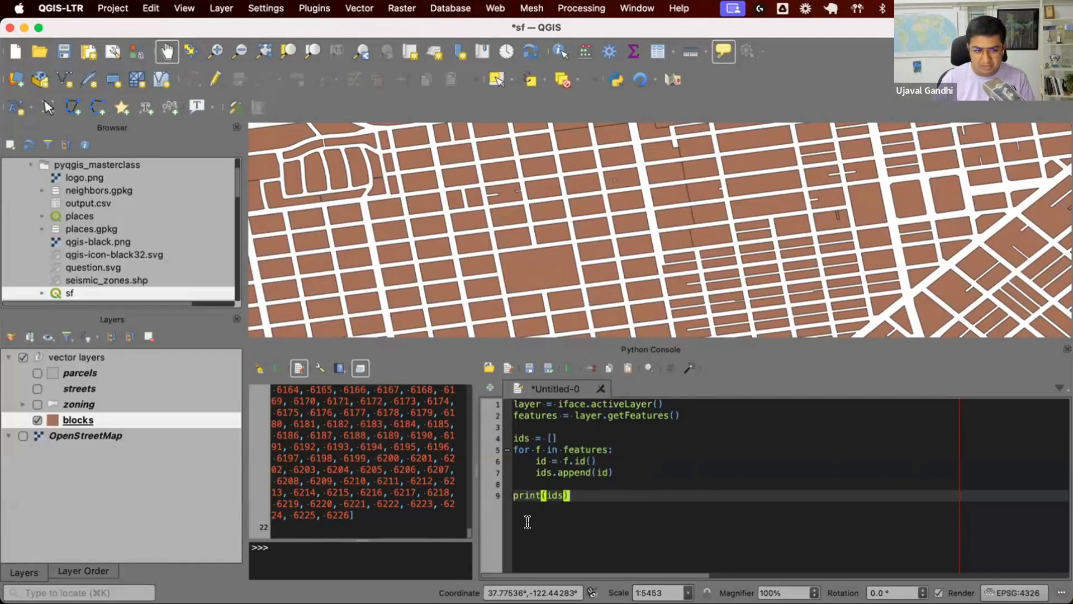
pyautogui.moveTo(669, 488)
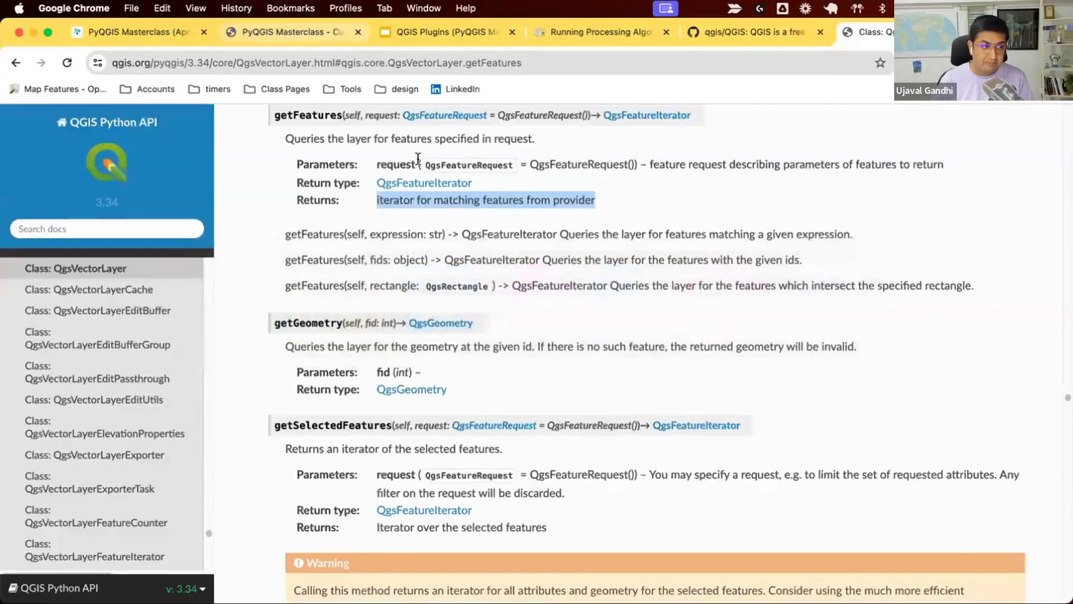
# Switch to the PyQGIS Masterclass tab at section 10.2 List Comprehensions
pyautogui.click(291, 31)
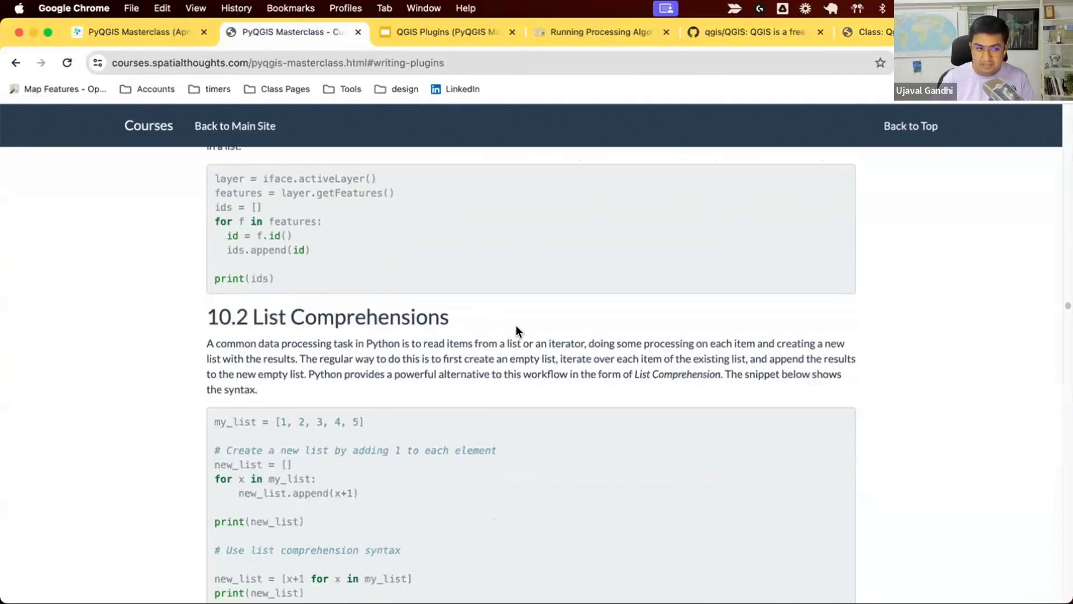
pyautogui.moveTo(807, 466)
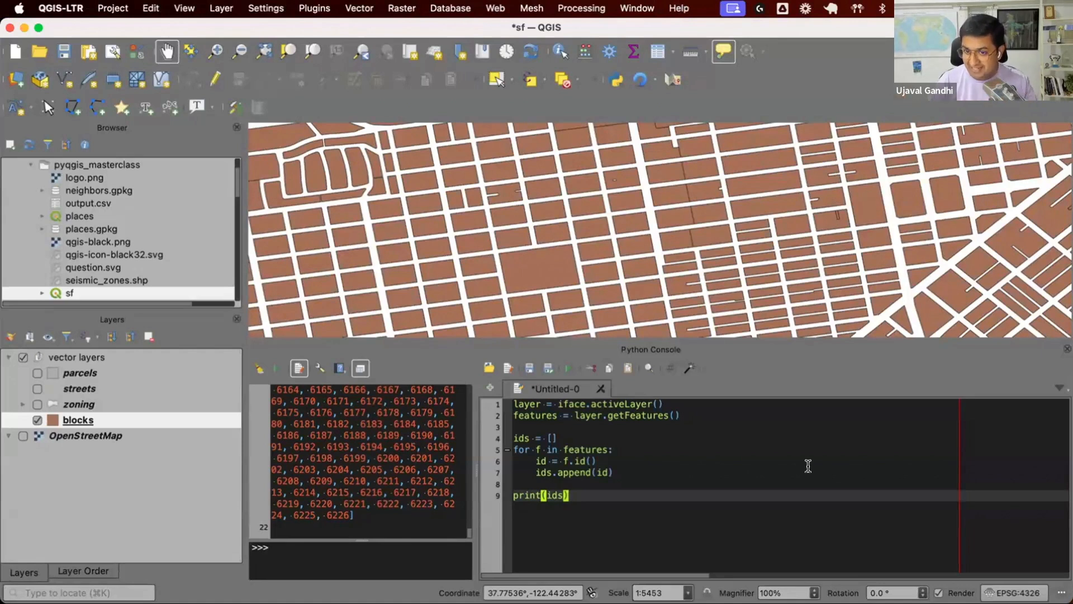
pyautogui.moveTo(508, 386)
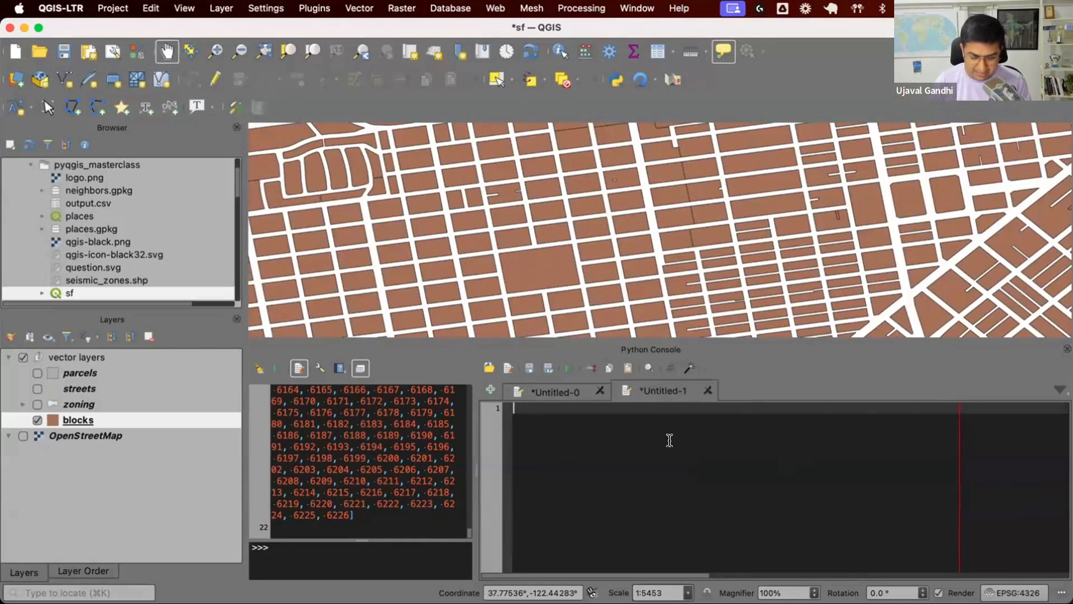
# Write my_list = [1, 2, 3, 4, 5] with a loop appending x+1 to new_list, and print it
pyautogui.write('my_list = [1, 2, 3, 4, 5]')
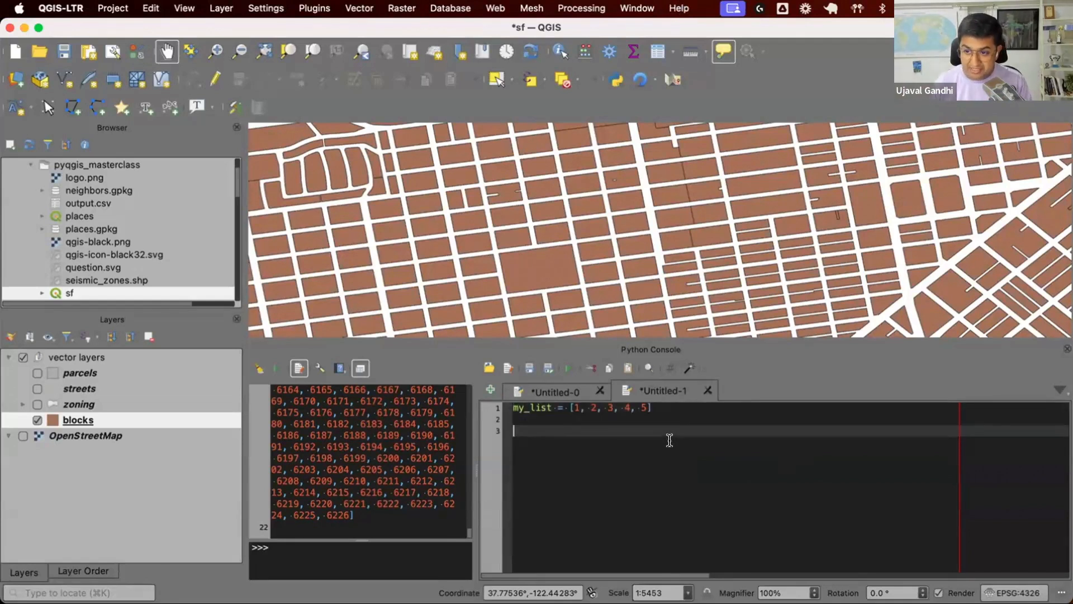
pyautogui.write('# A')
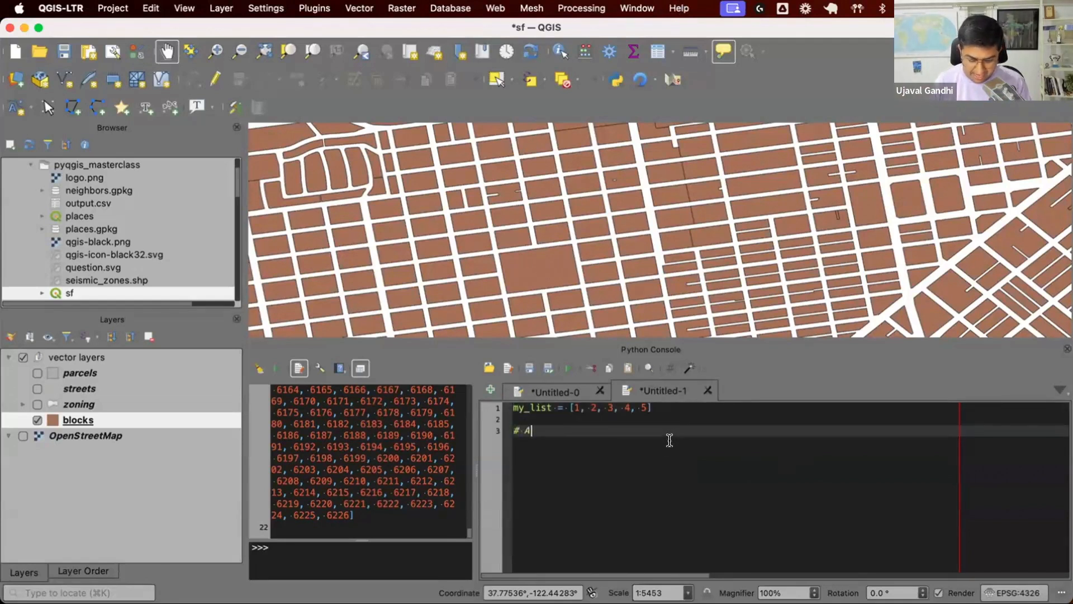
pyautogui.write('dd 1 to each elementAt')
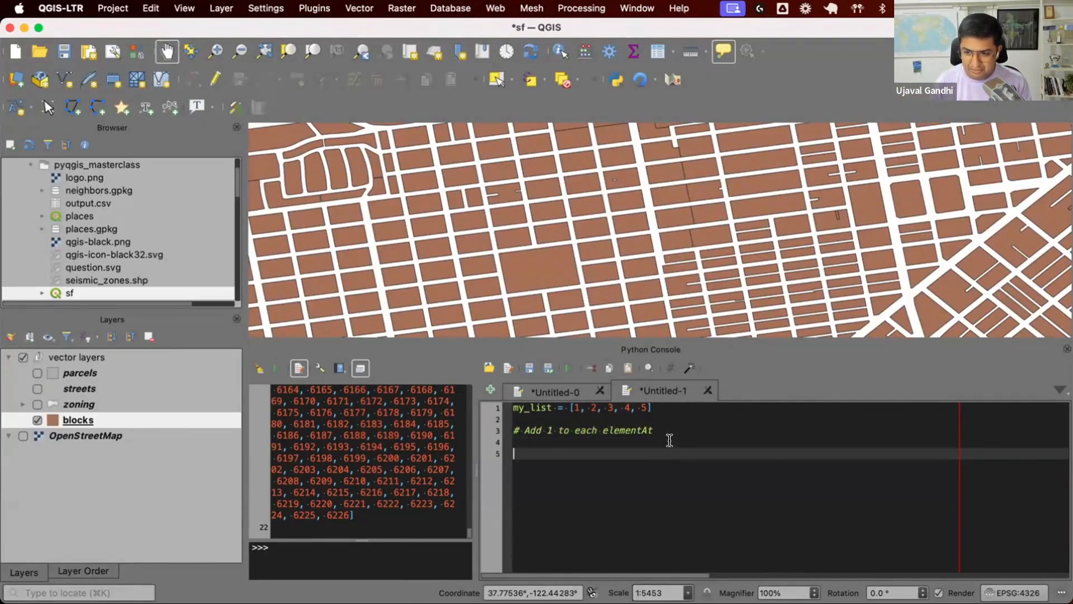
pyautogui.write('new_list = [')
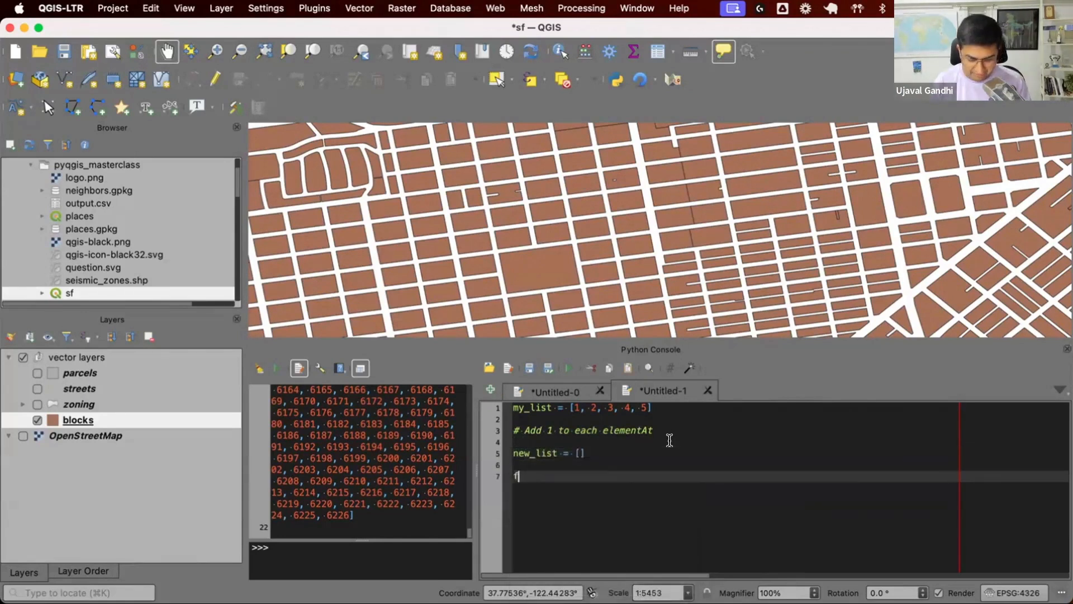
pyautogui.write('for x in my_lis')
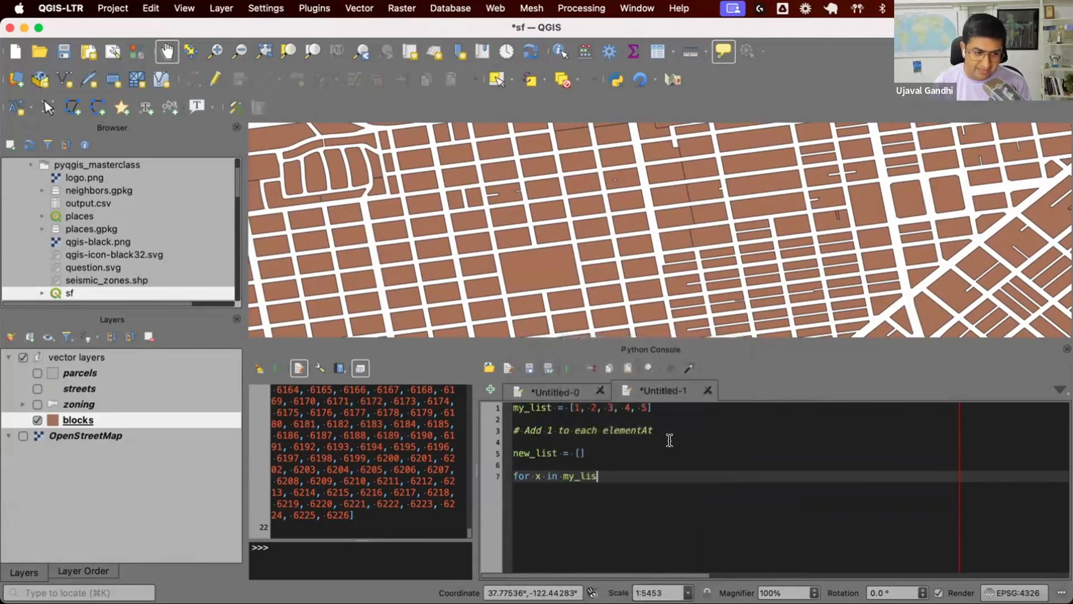
pyautogui.write('new_list.append(')
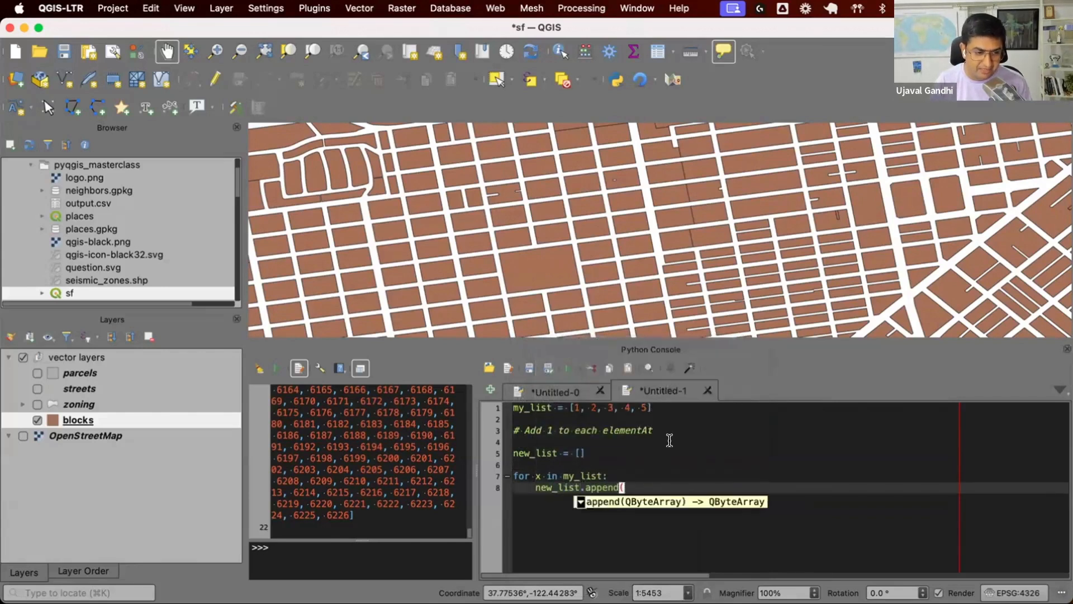
pyautogui.write('x+1)')
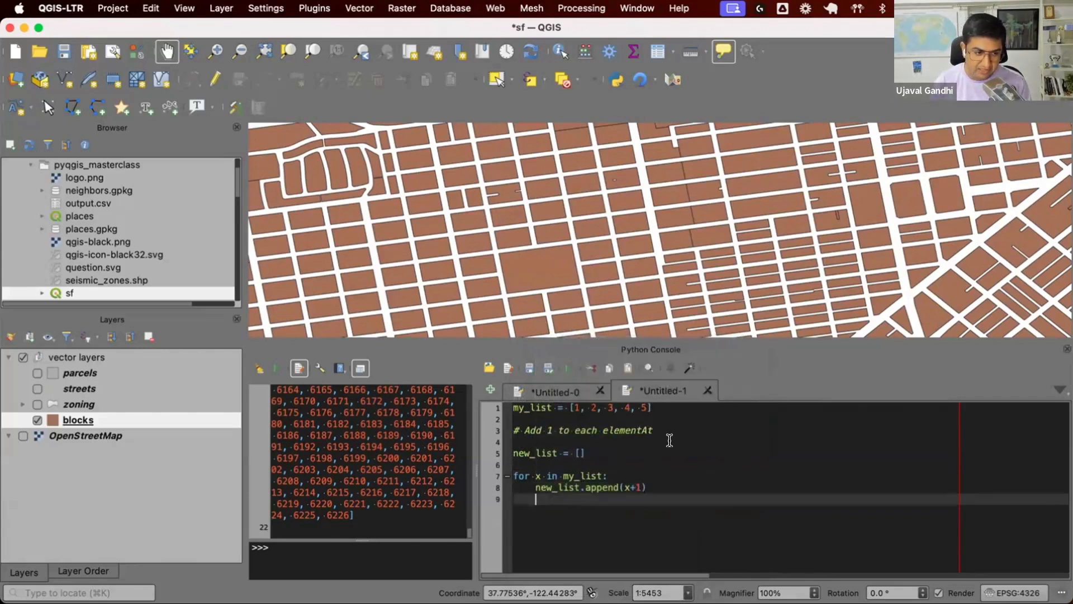
pyautogui.write('print(new_list)')
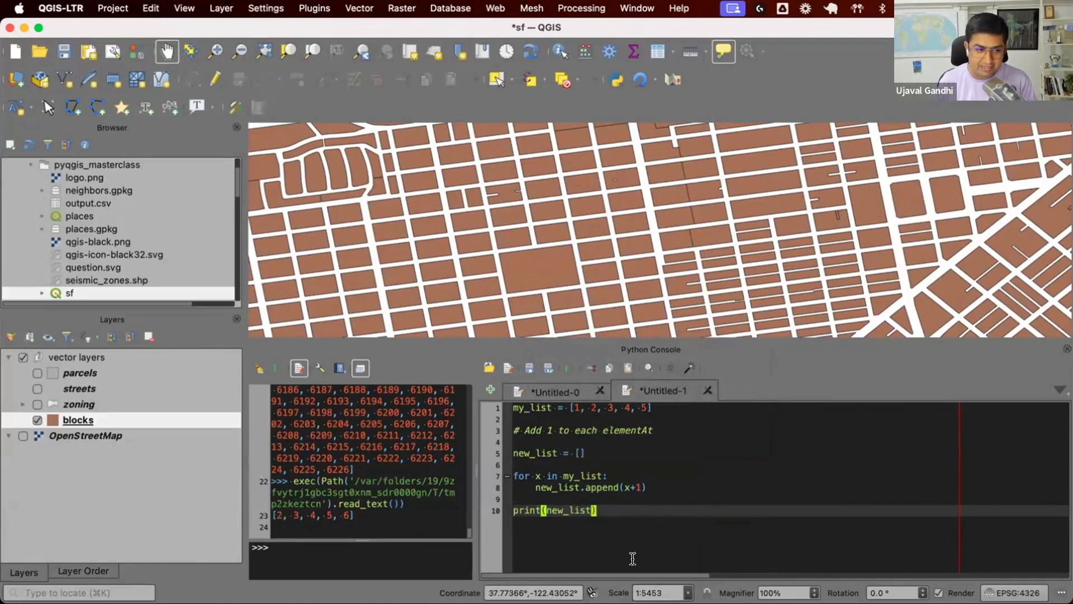
# Add new_list = [x+1 for x in my_list] below the commented loop and print(new_list)
pyautogui.press('enter')
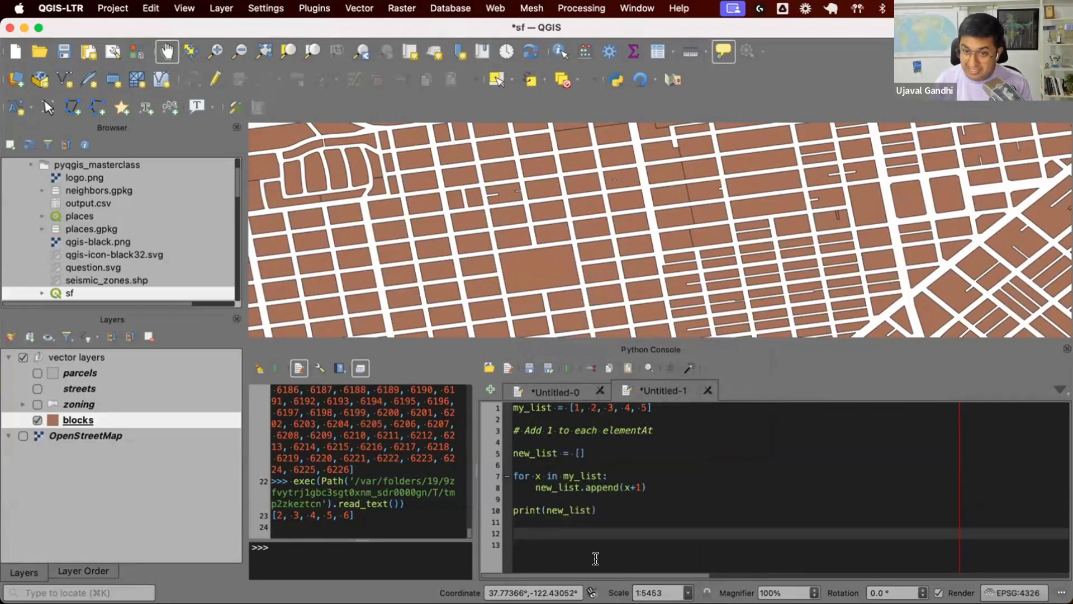
pyautogui.write('new_list')
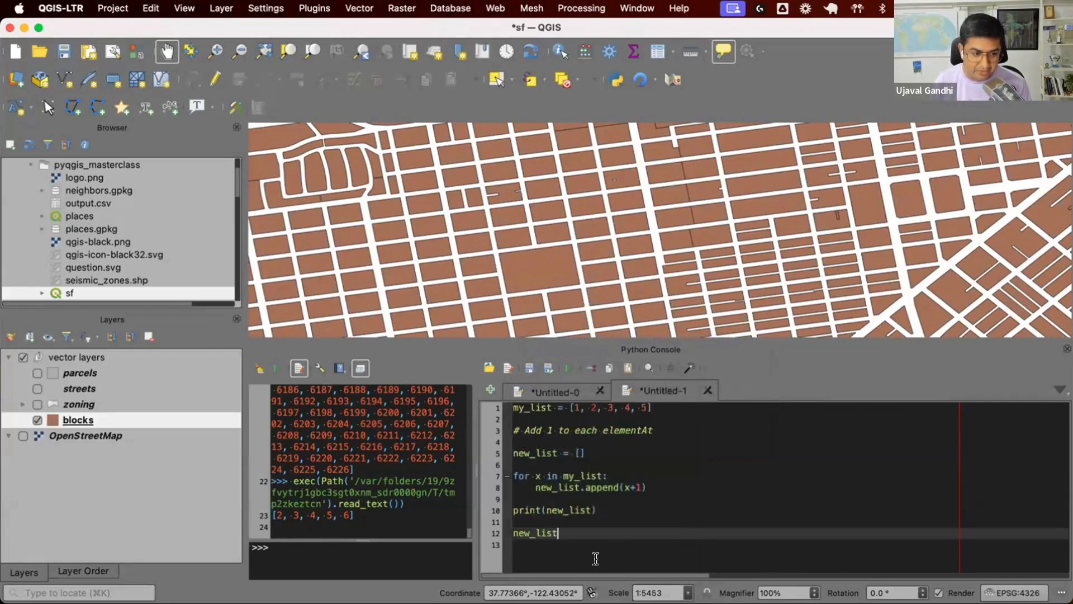
pyautogui.write('=')
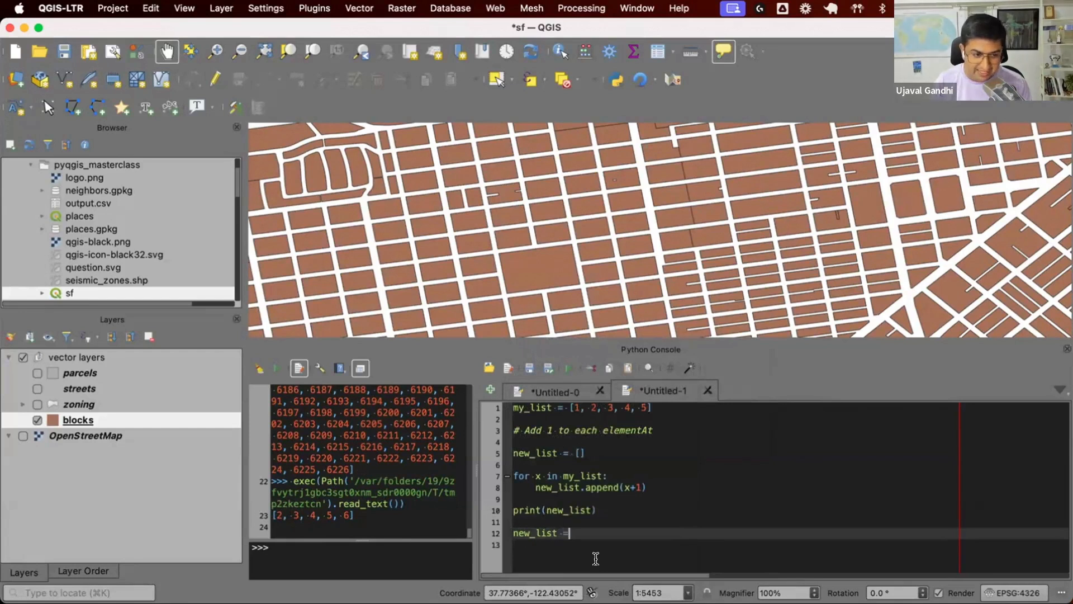
pyautogui.write('[]')
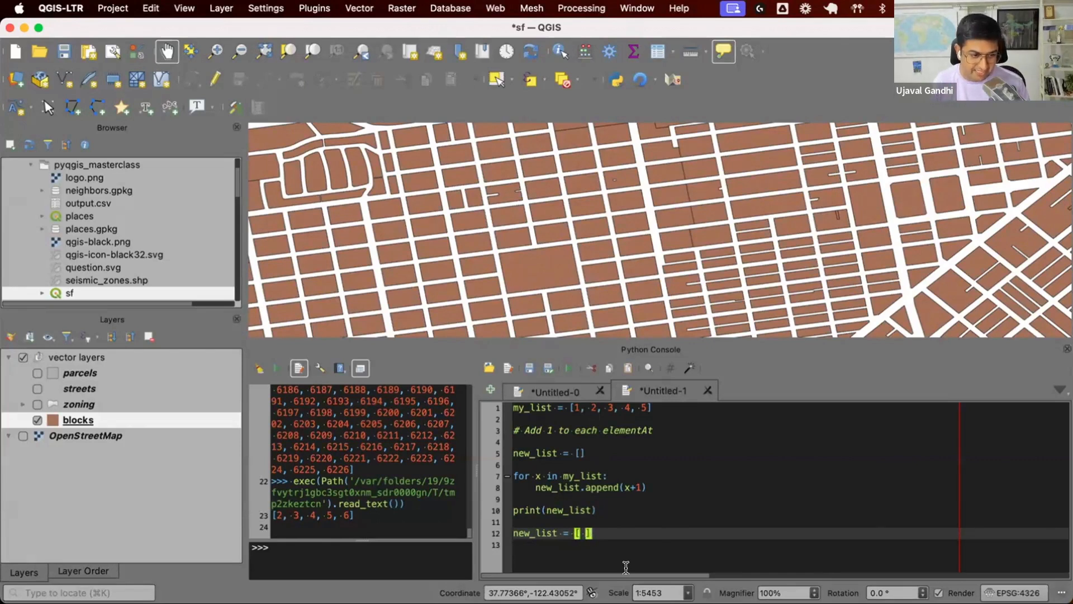
pyautogui.write('for x in')
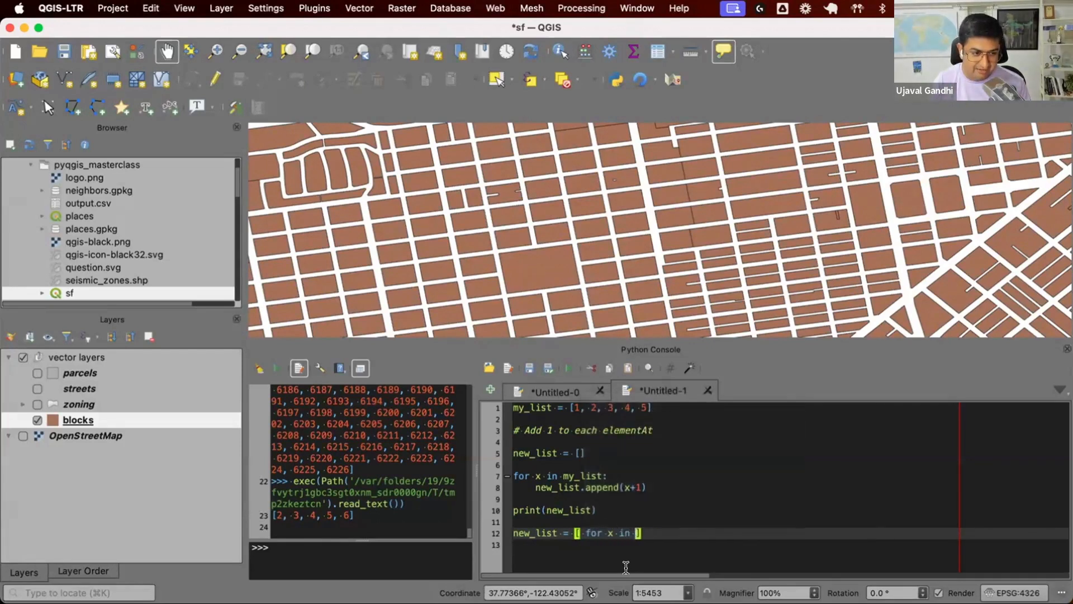
pyautogui.write('my_list')
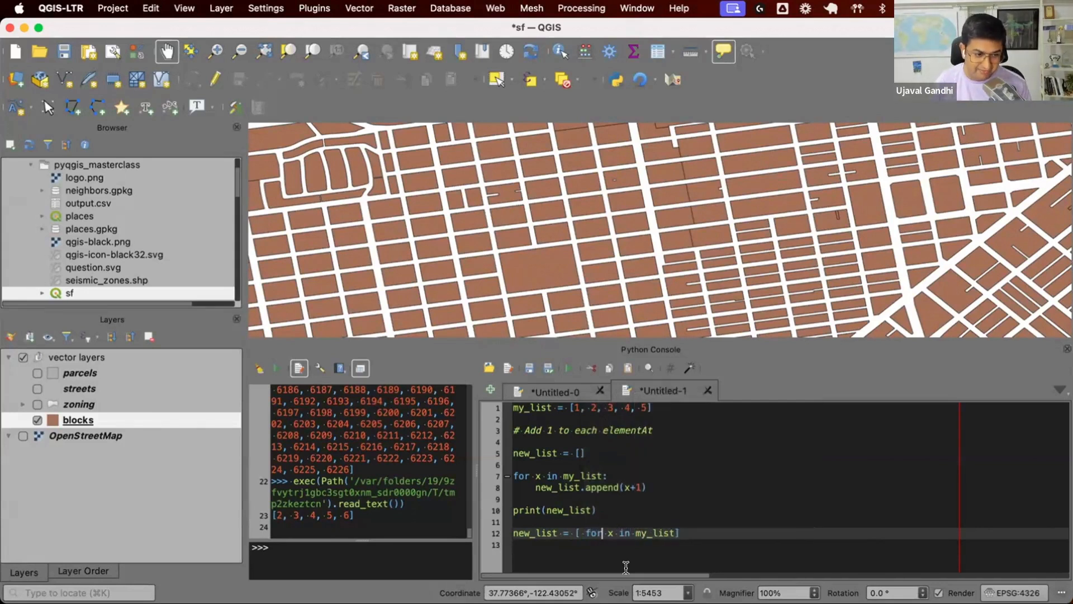
pyautogui.write('x+1')
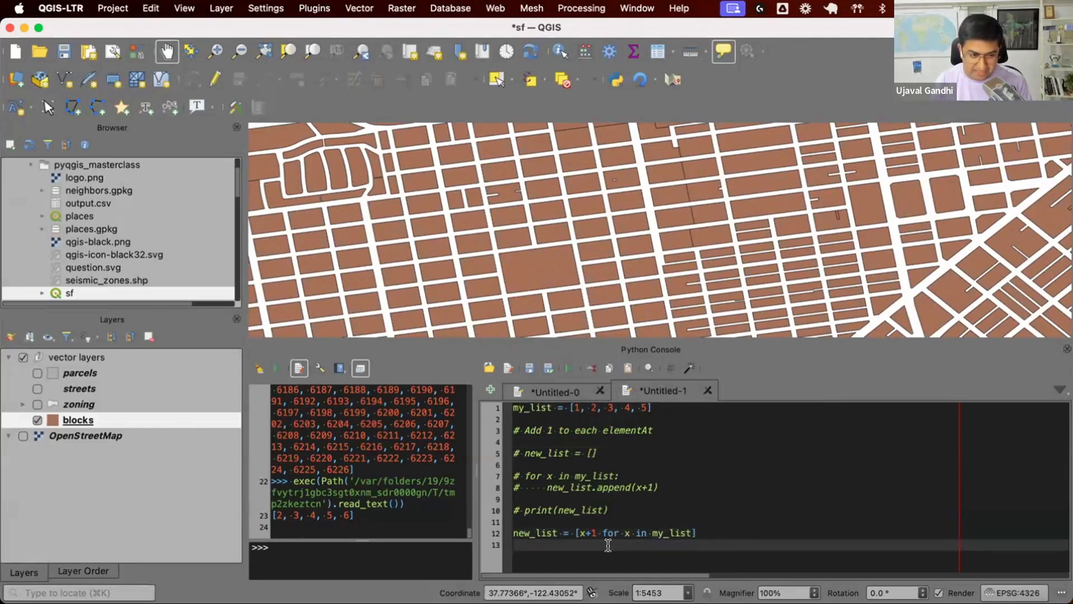
pyautogui.write('print(new_list')
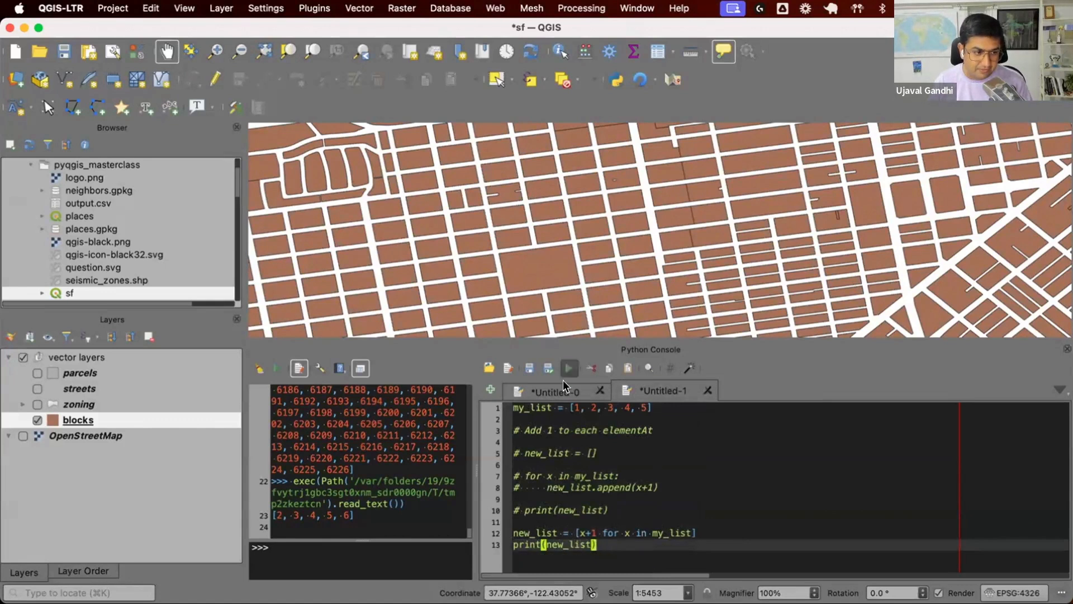
# Run the list comprehension script, printing [2, 3, 4, 5, 6]
pyautogui.click(569, 368)
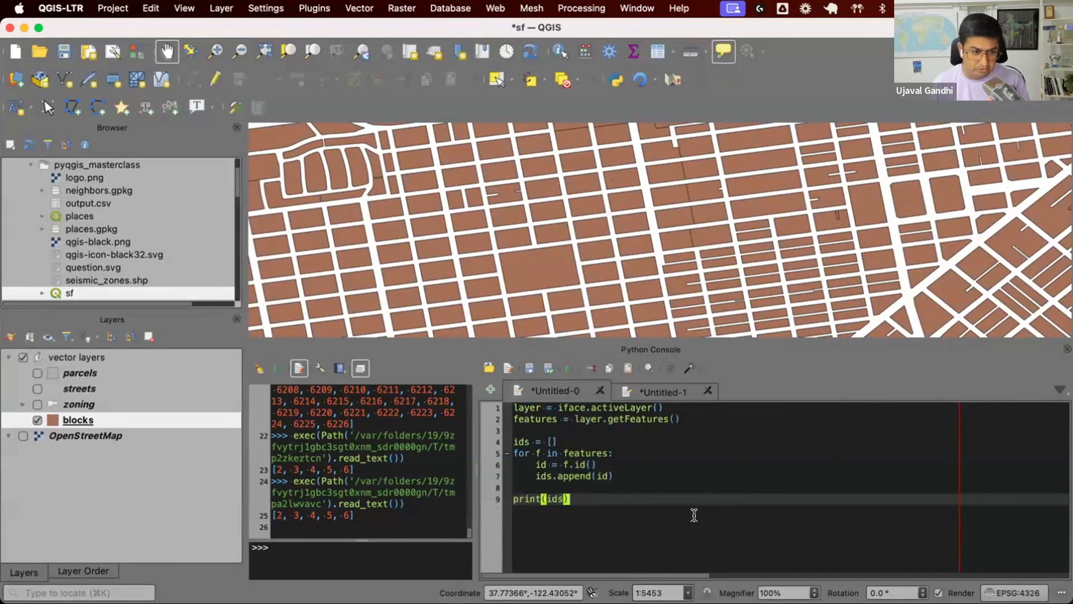
pyautogui.moveTo(736, 525)
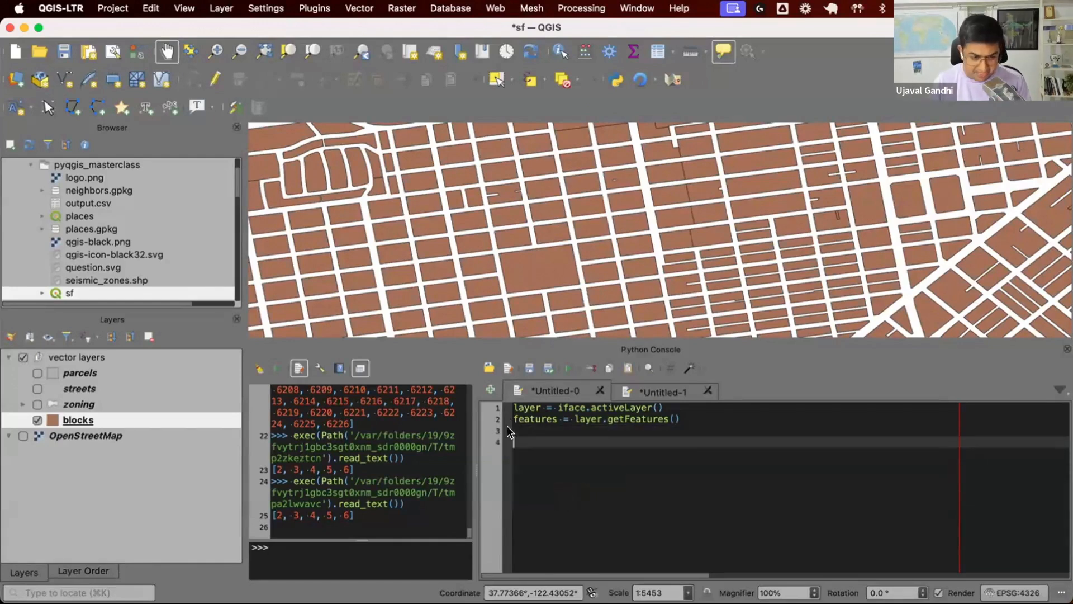
# Take the first block feature with next(features) and print it and its fields()
pyautogui.write('next(features')
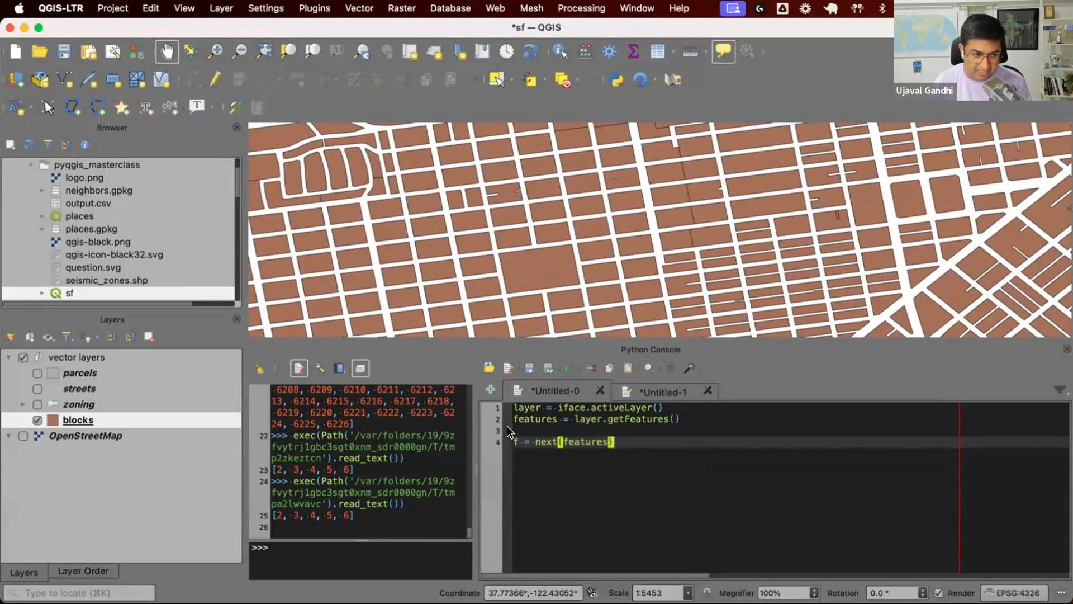
pyautogui.write('print(f)')
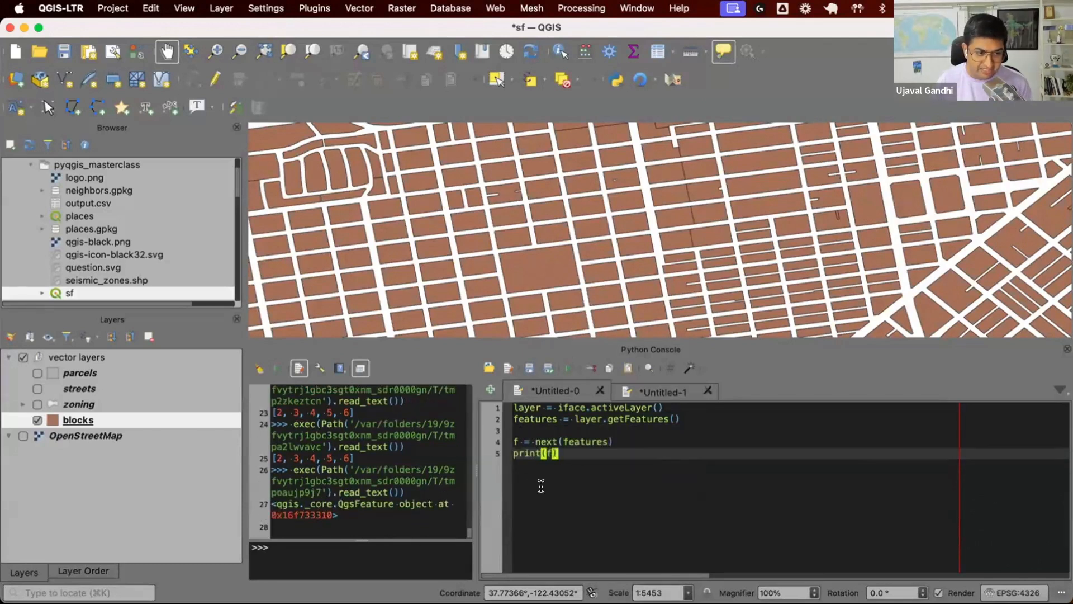
pyautogui.write('.')
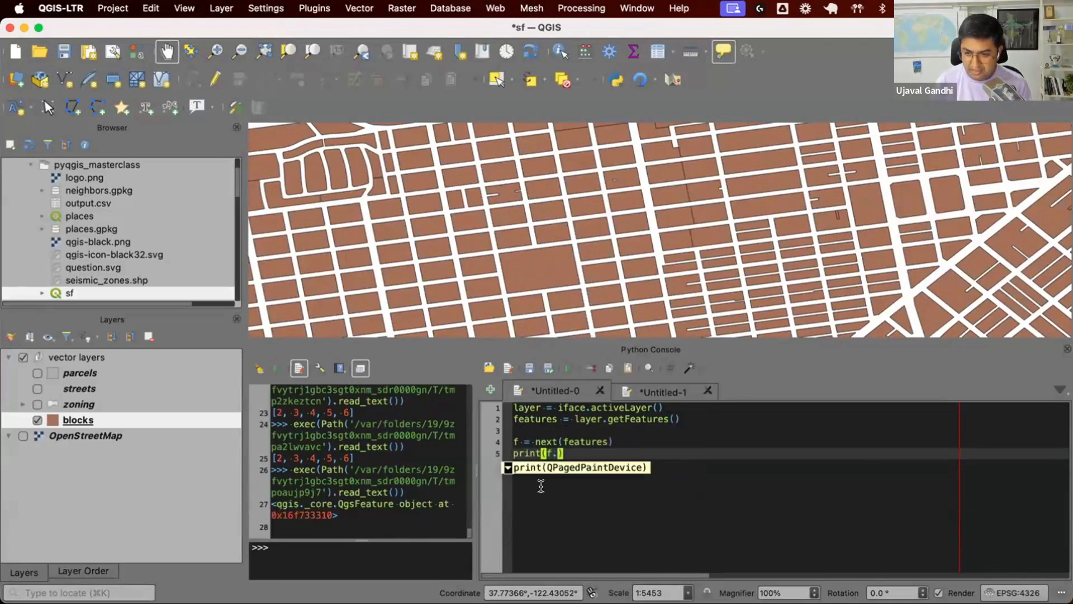
pyautogui.write('fields(')
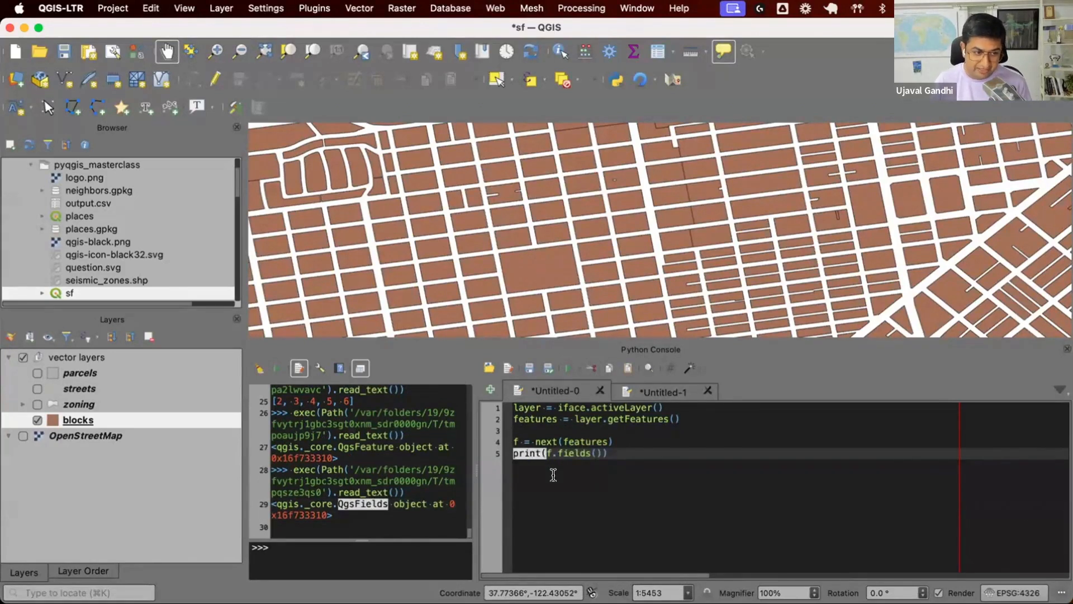
# Loop over the feature's fields printing each name, and run it to show fid, block_num, multigeom
pyautogui.write('fields =')
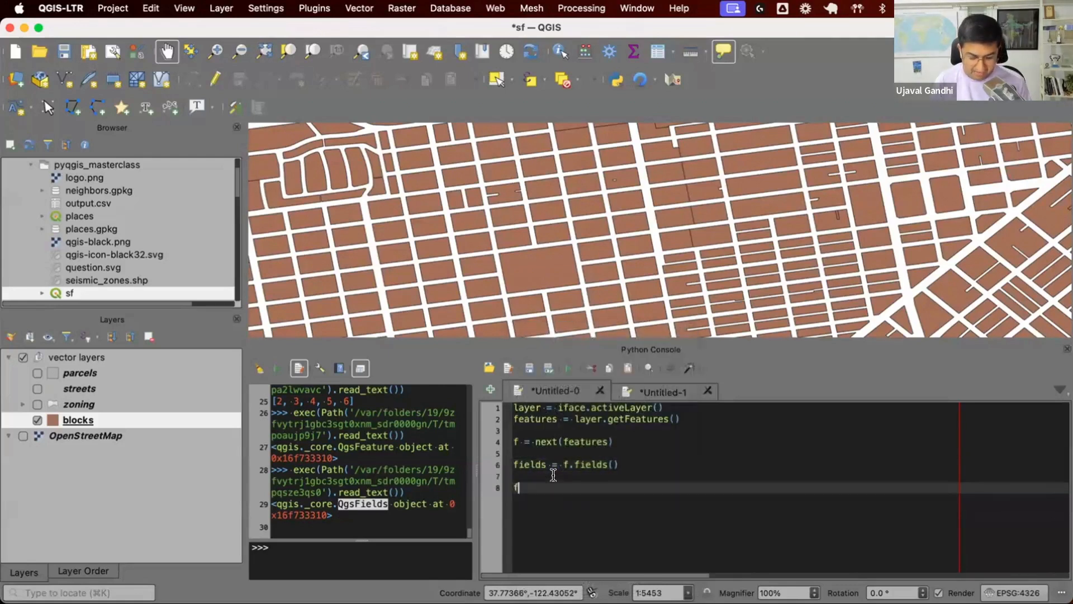
pyautogui.write('or field in')
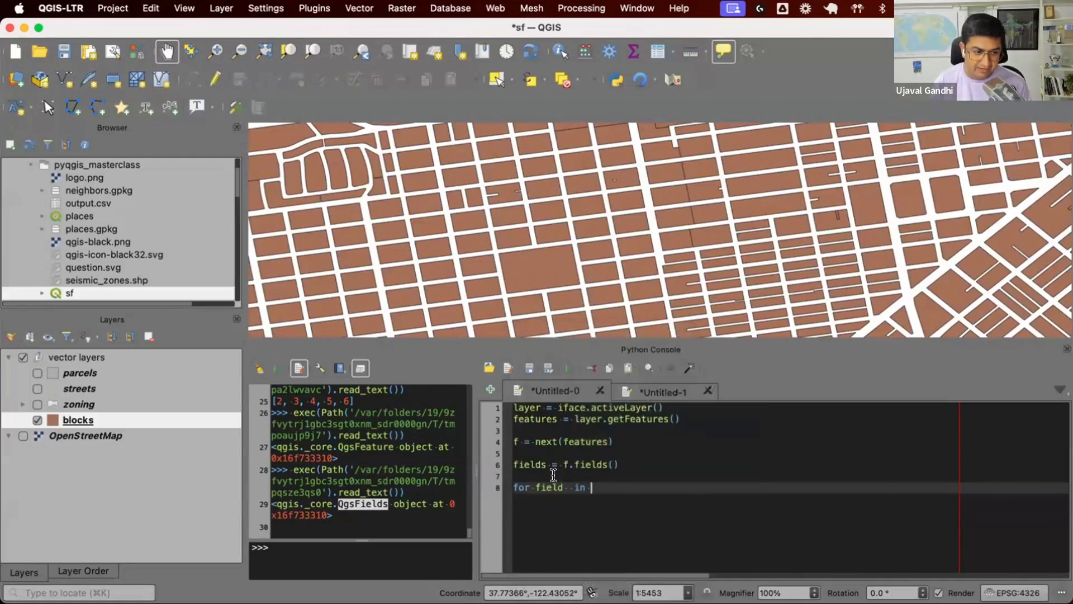
pyautogui.write('fields:')
pyautogui.write('print(field.name())')
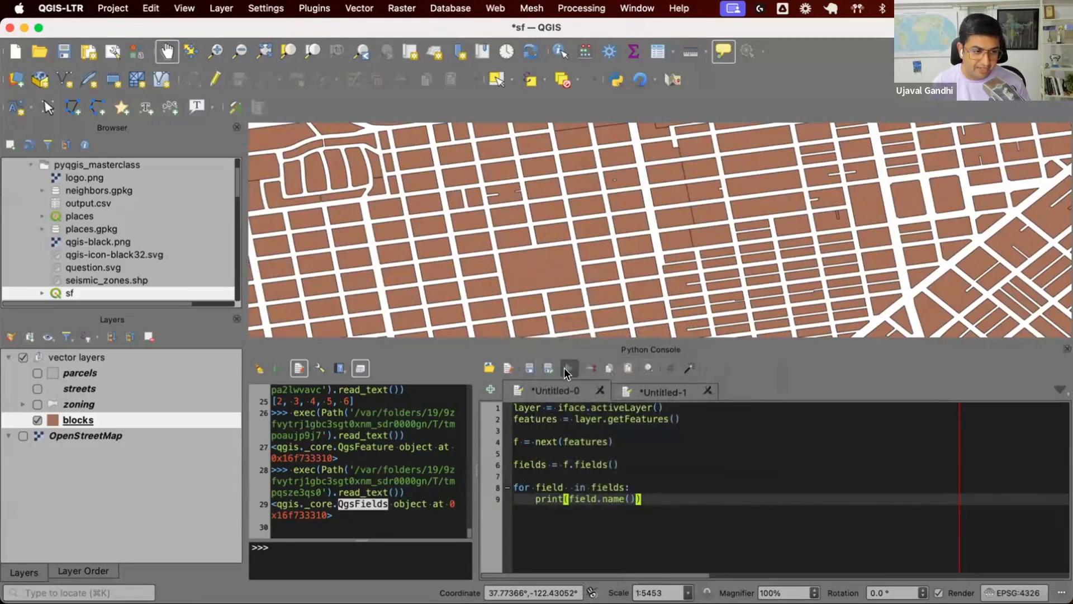
pyautogui.click(567, 369)
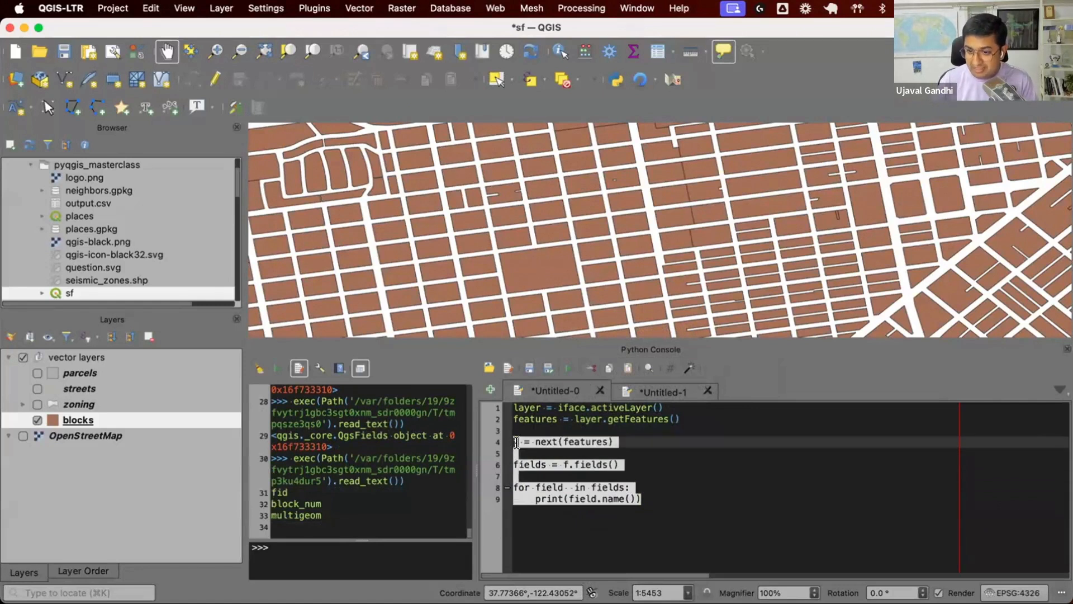
pyautogui.moveTo(662, 484)
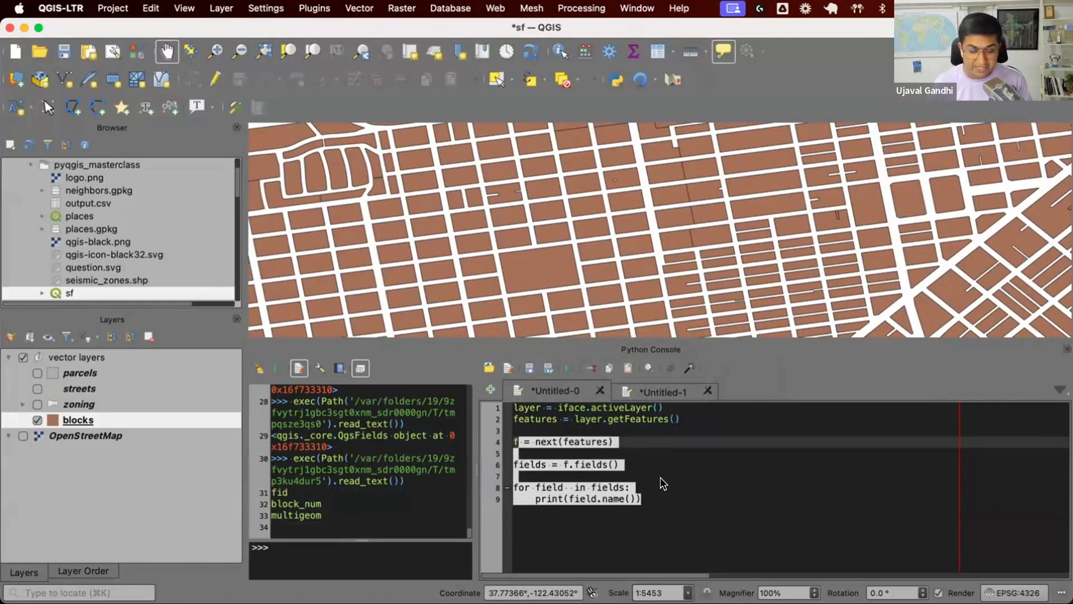